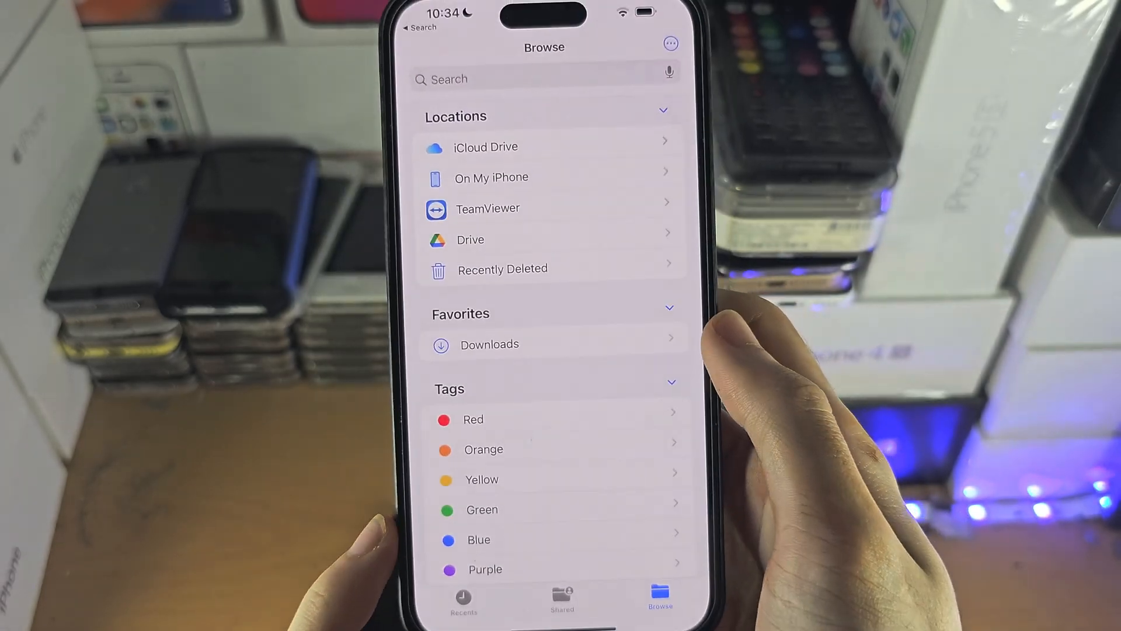
# Browse the COD Warzone folder under On My iPhone and scroll through its items
pyautogui.click(491, 178)
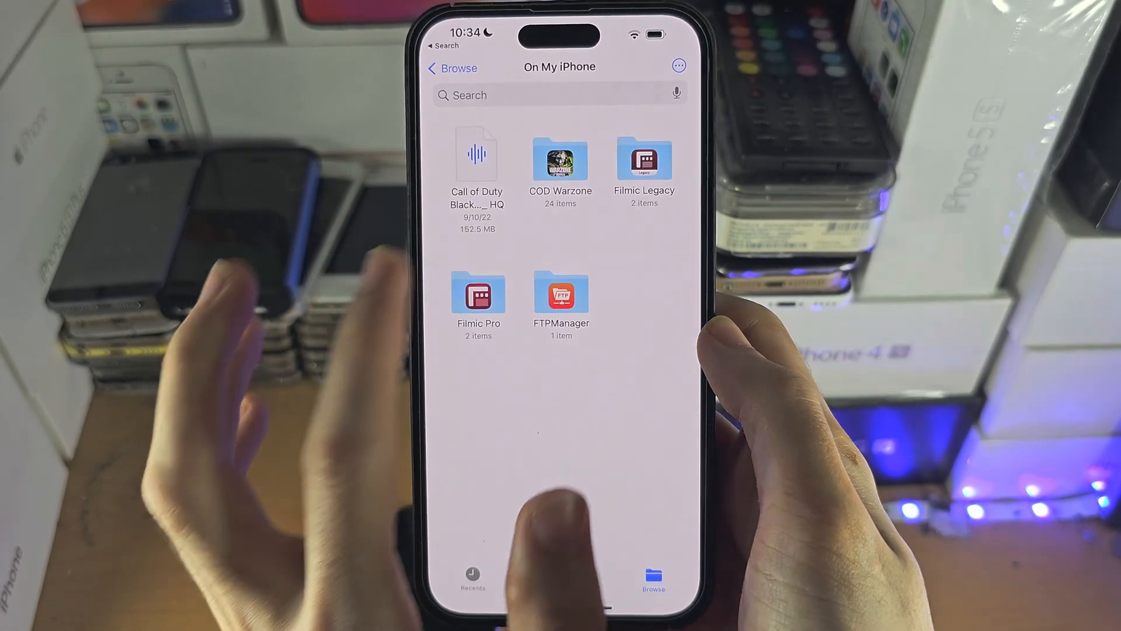
pyautogui.click(560, 158)
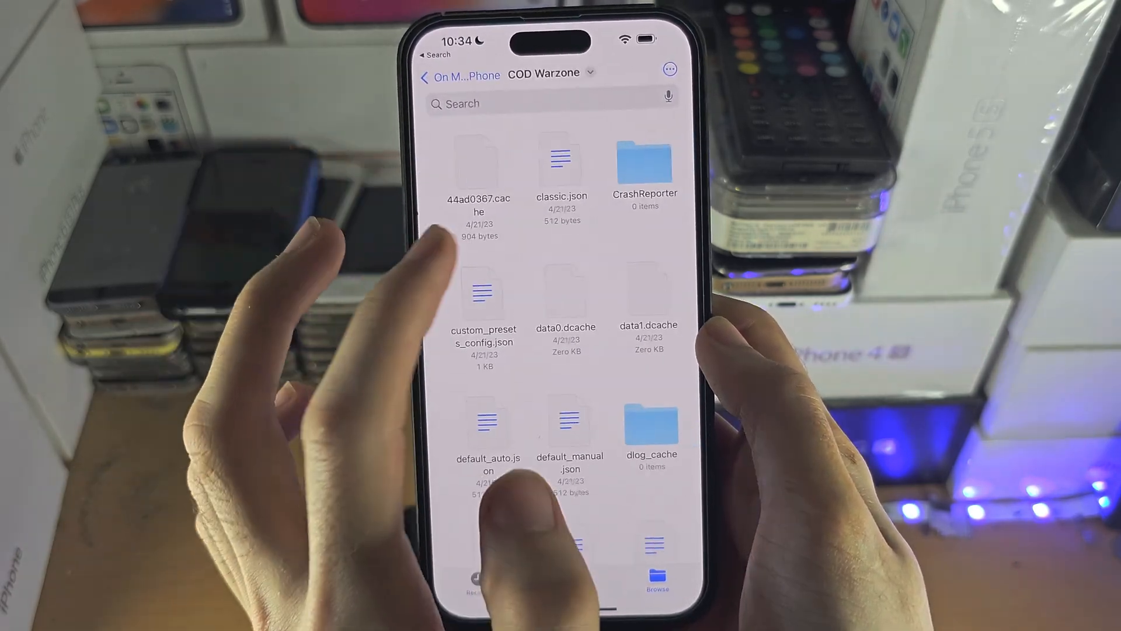
pyautogui.scroll(-3)
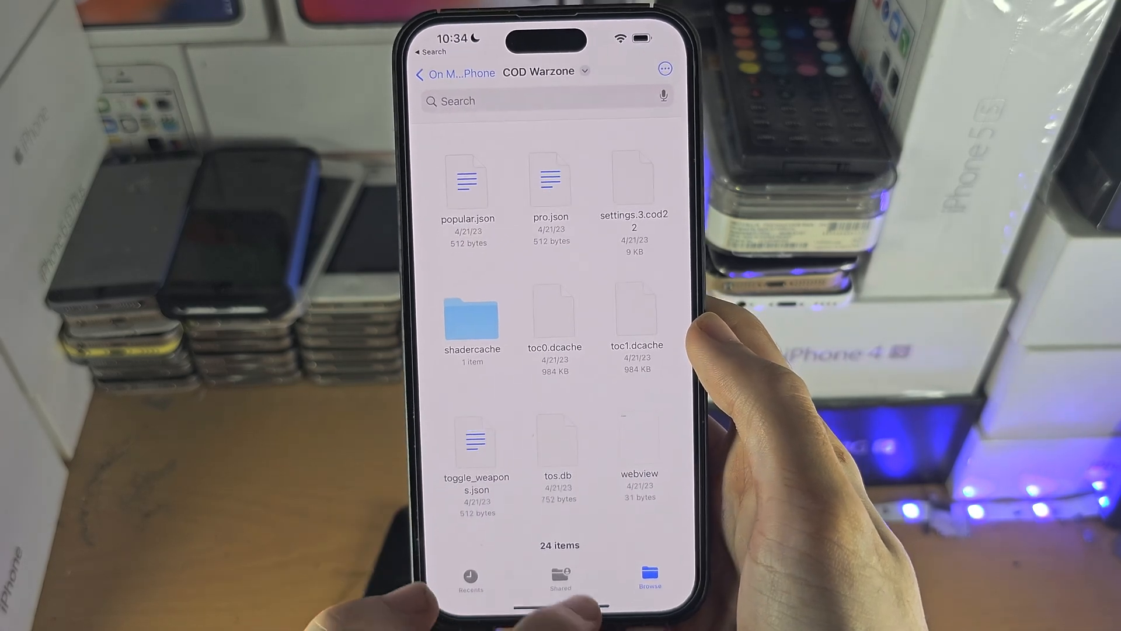
pyautogui.press('home')
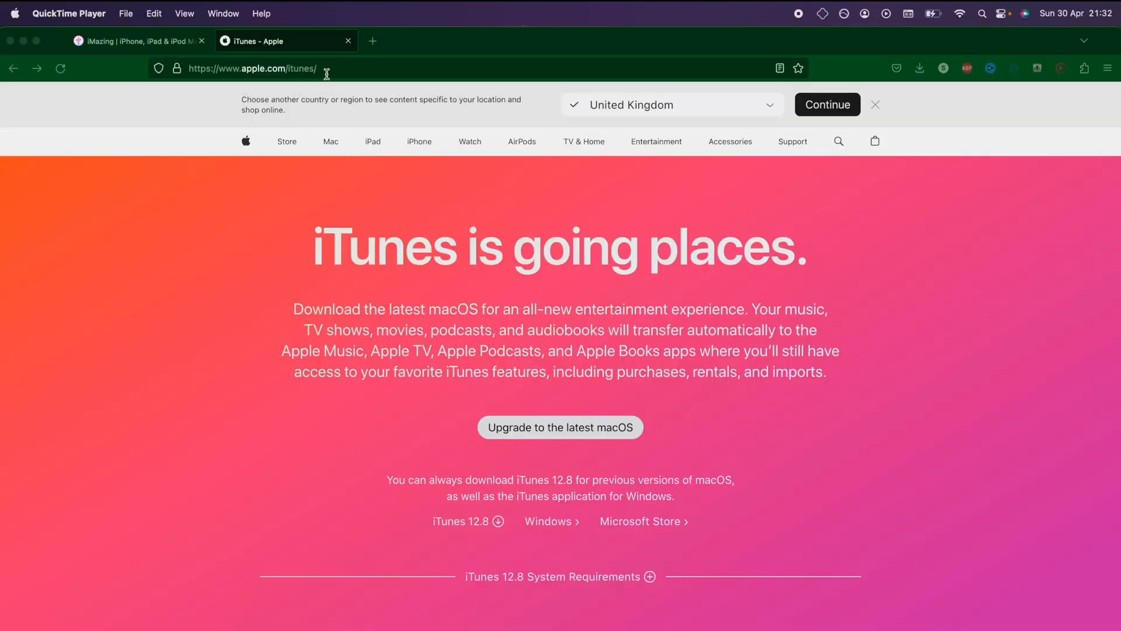
# Go to the iTunes for Windows page and start the Windows download from 'Looking for other versions?'
pyautogui.click(252, 67)
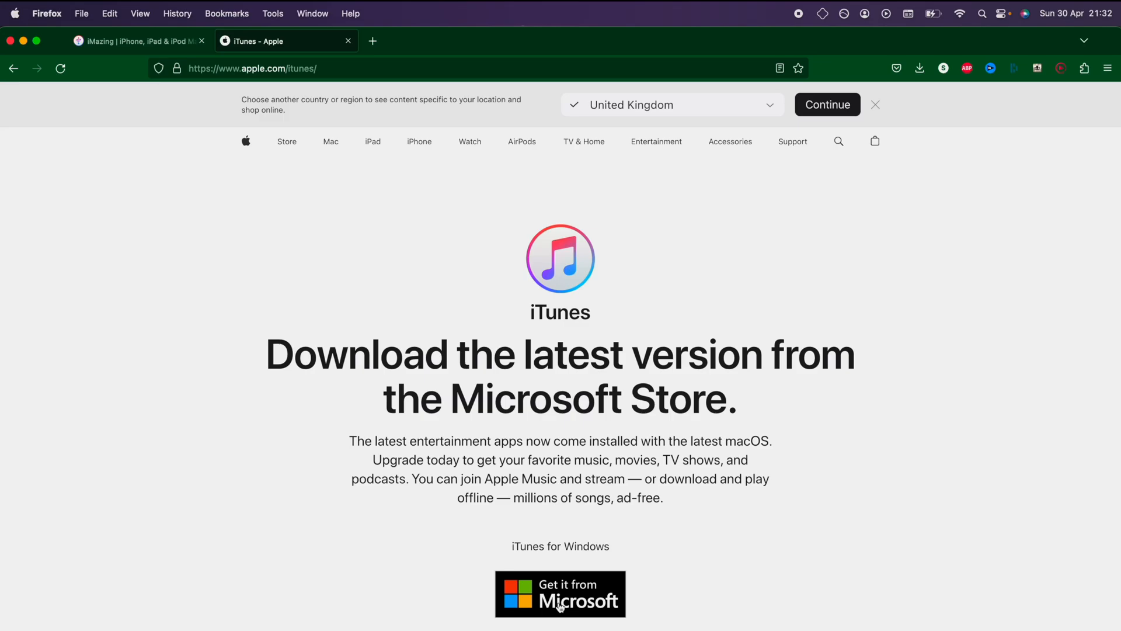
pyautogui.moveTo(559, 600)
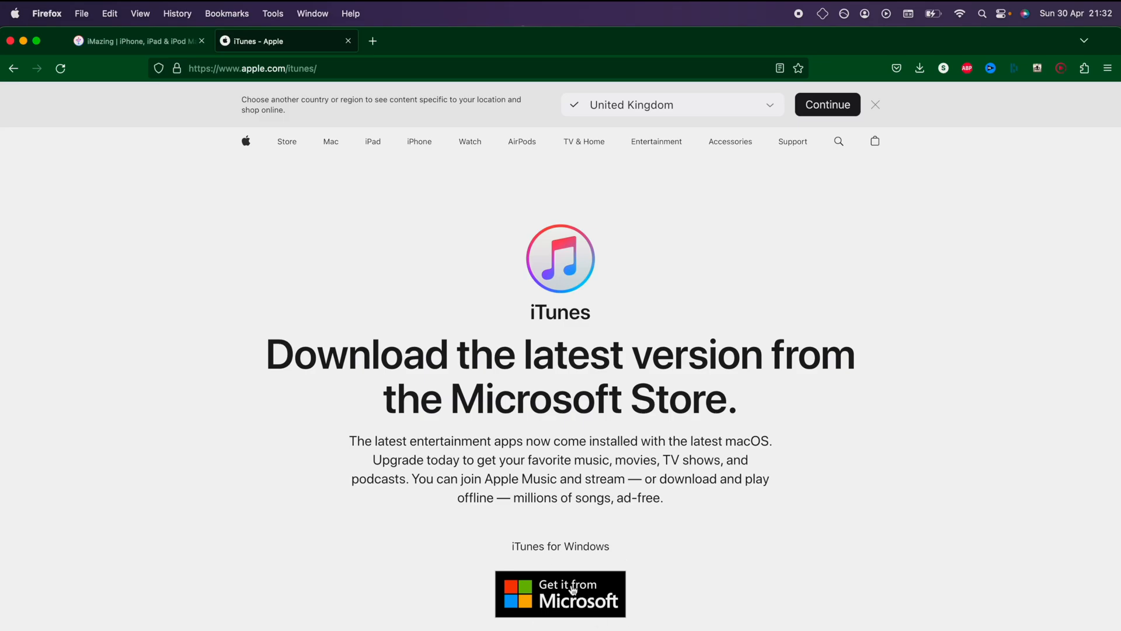
pyautogui.scroll(-3)
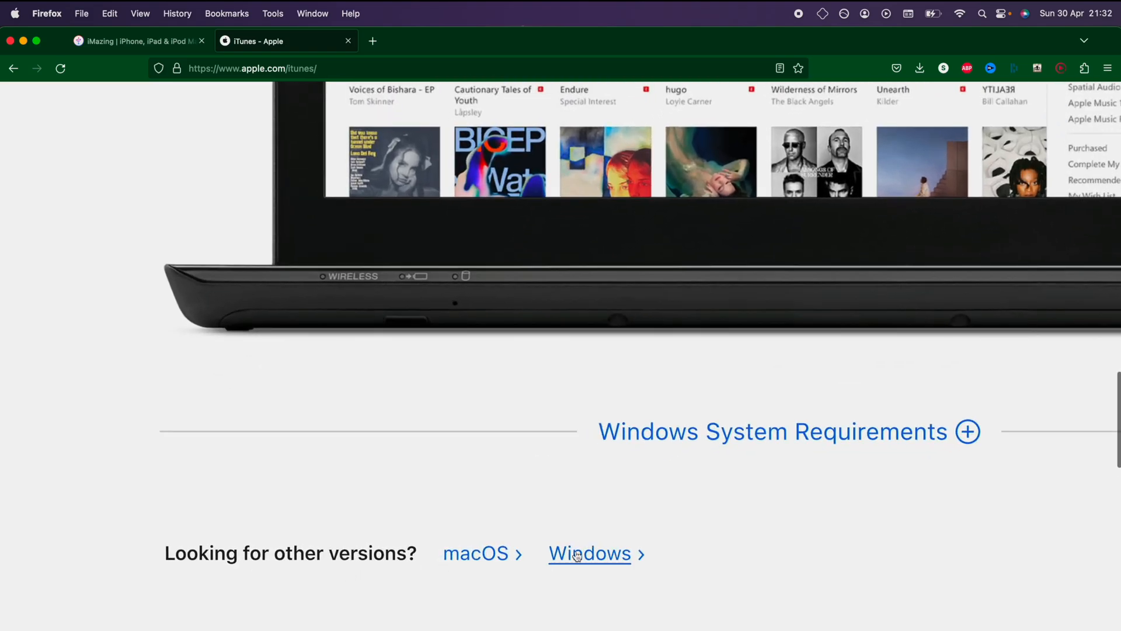
pyautogui.click(589, 554)
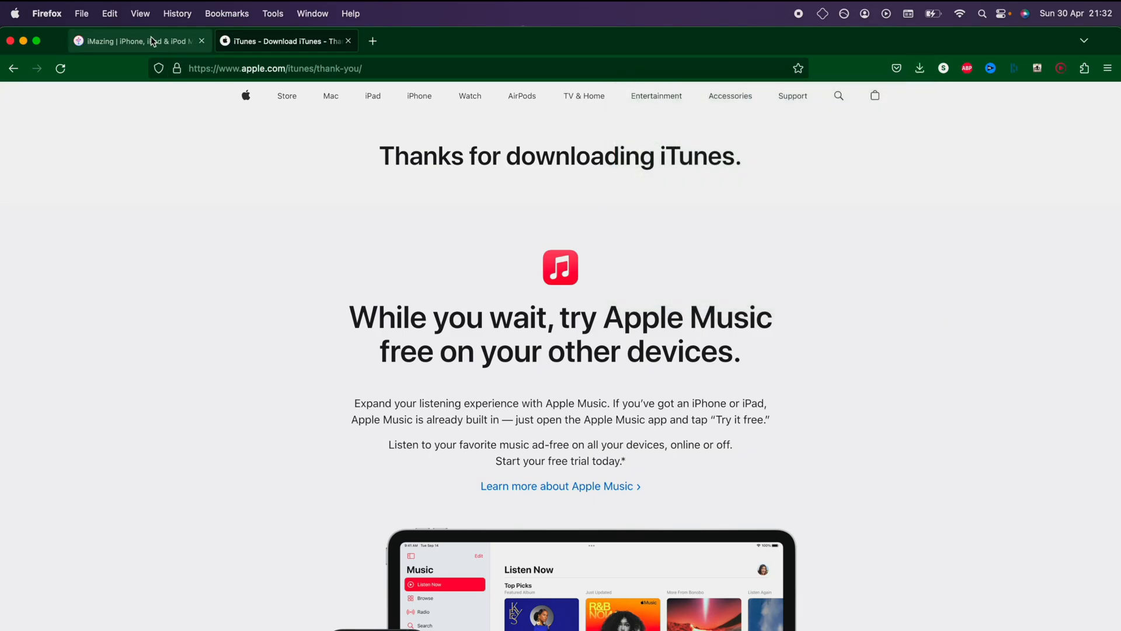
# Download iMazing for Mac from the iMazing site and show Firefox's recent downloads list
pyautogui.click(138, 41)
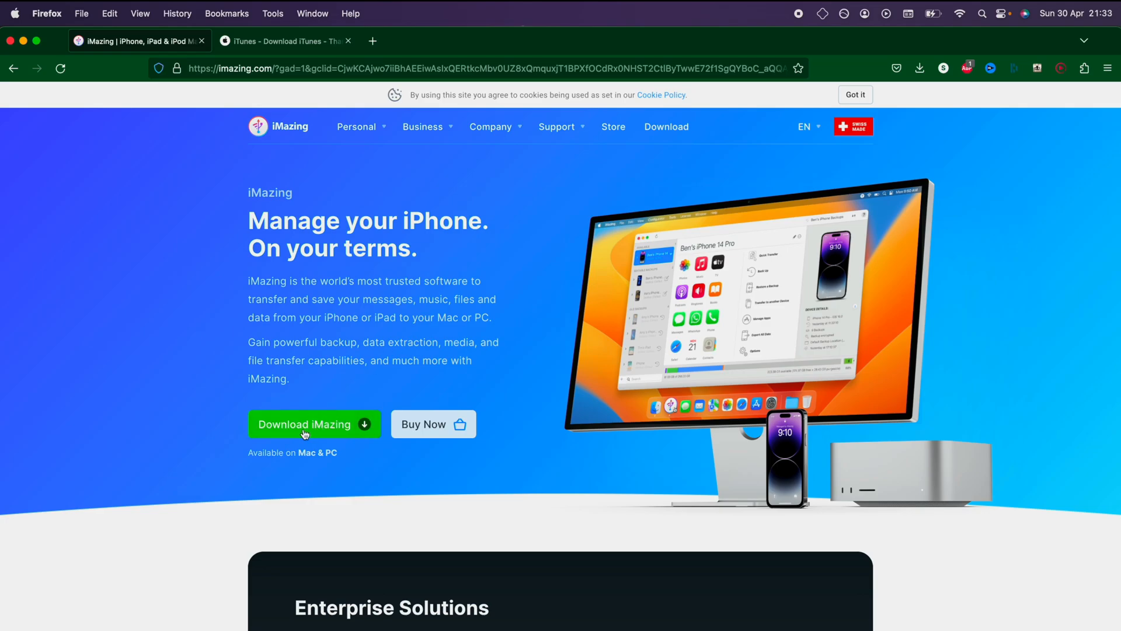
pyautogui.click(314, 424)
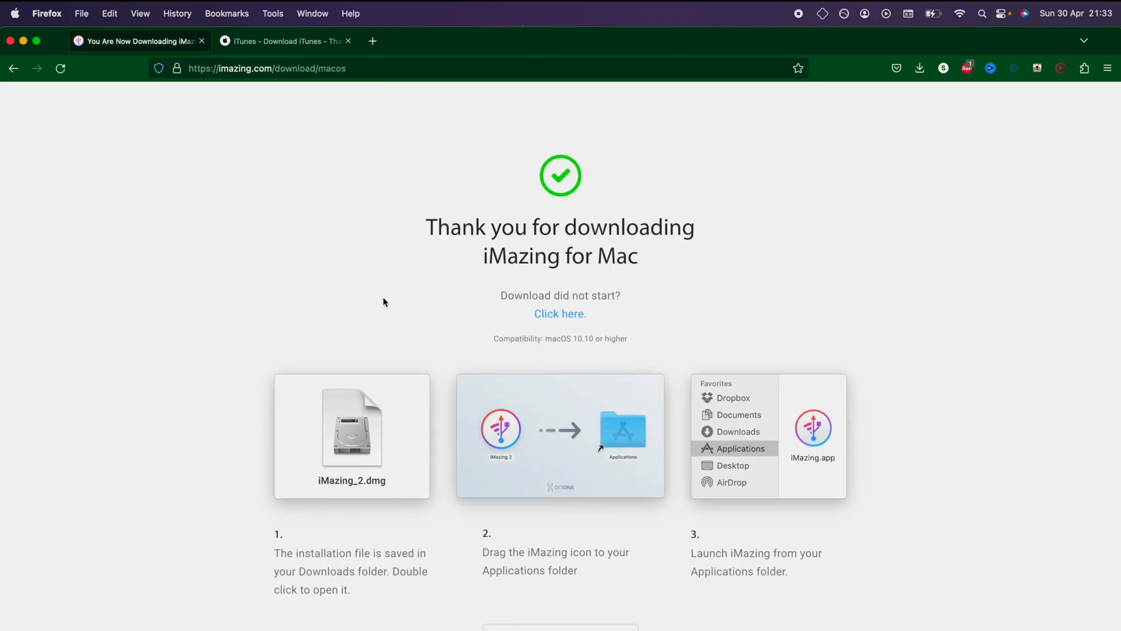
pyautogui.click(919, 68)
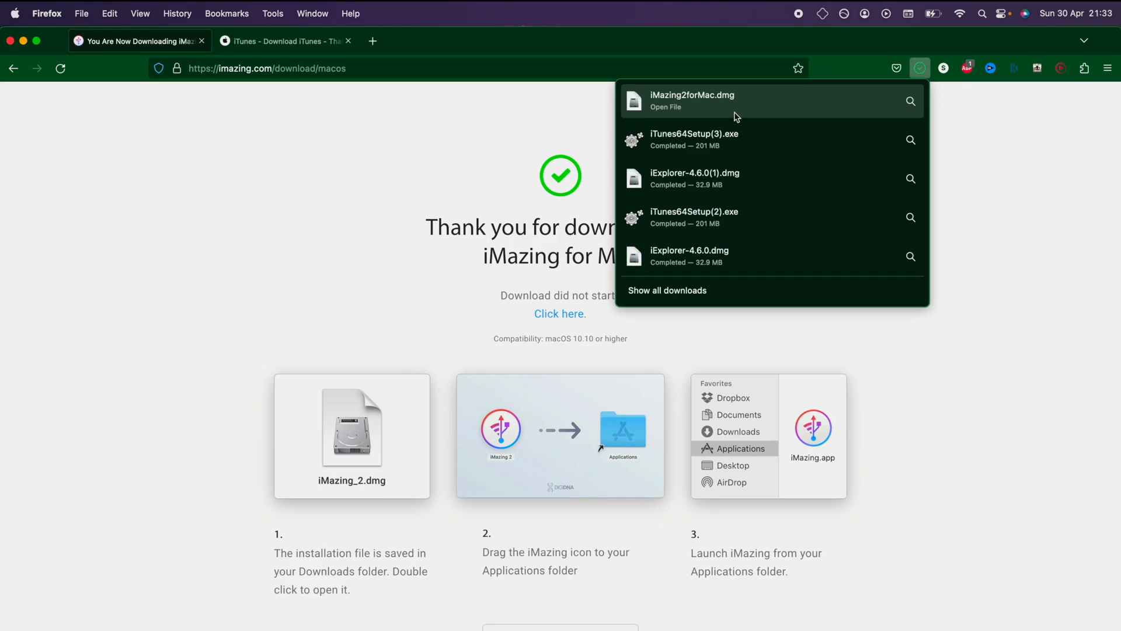
# Mount iMazing2forMac.dmg, agree to the license, and copy iMazing to Applications replacing the old copy
pyautogui.click(692, 101)
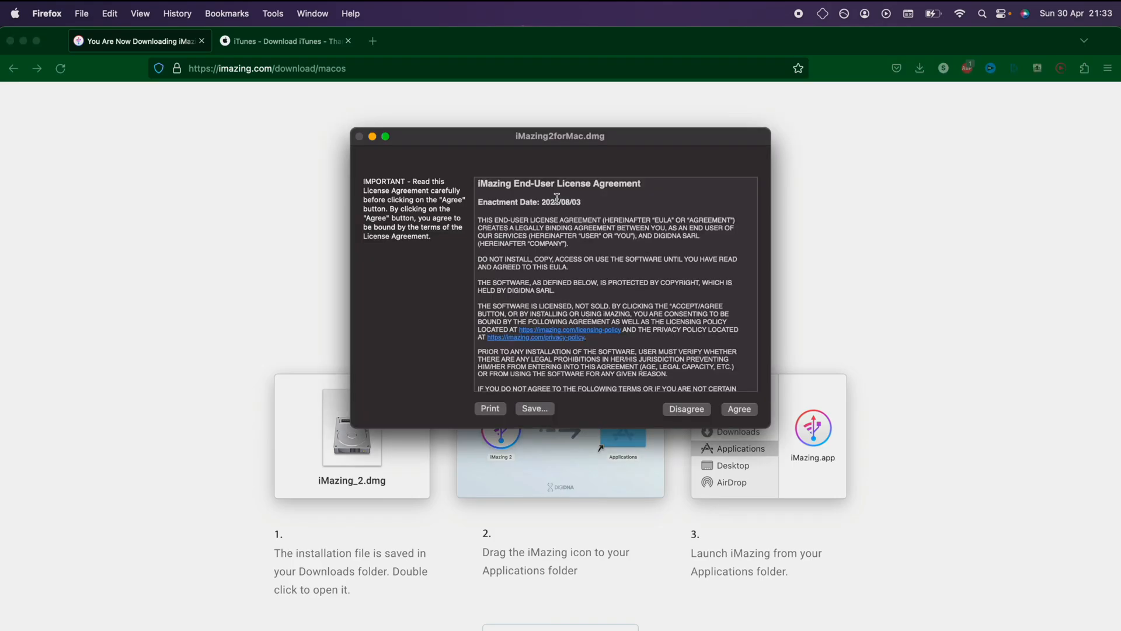
pyautogui.click(739, 409)
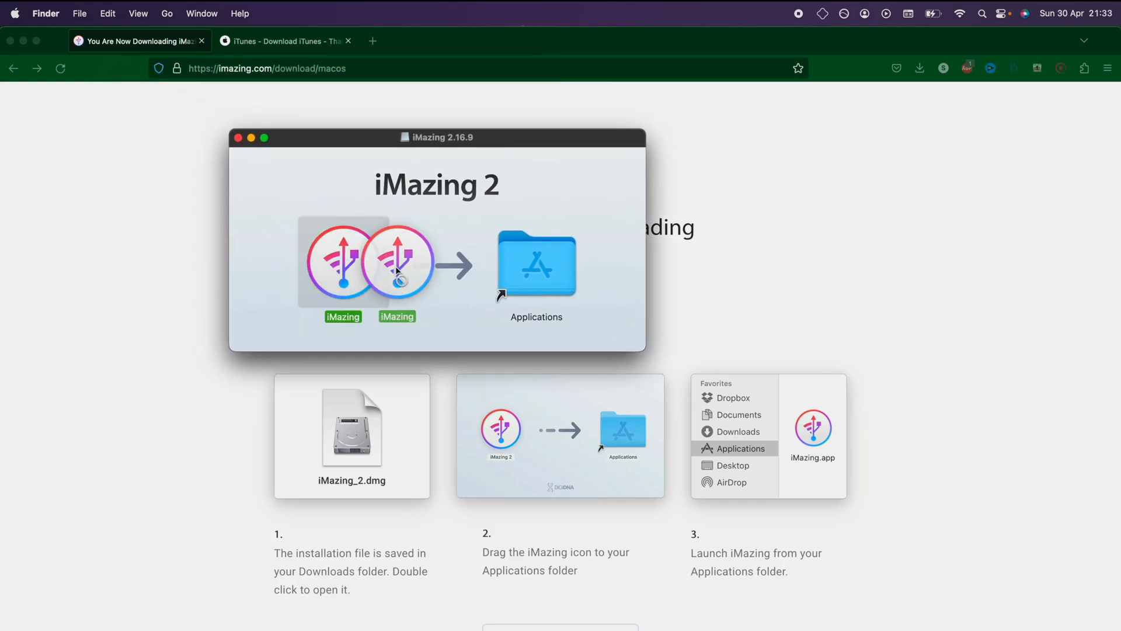
pyautogui.moveTo(396, 259); pyautogui.dragTo(536, 263)
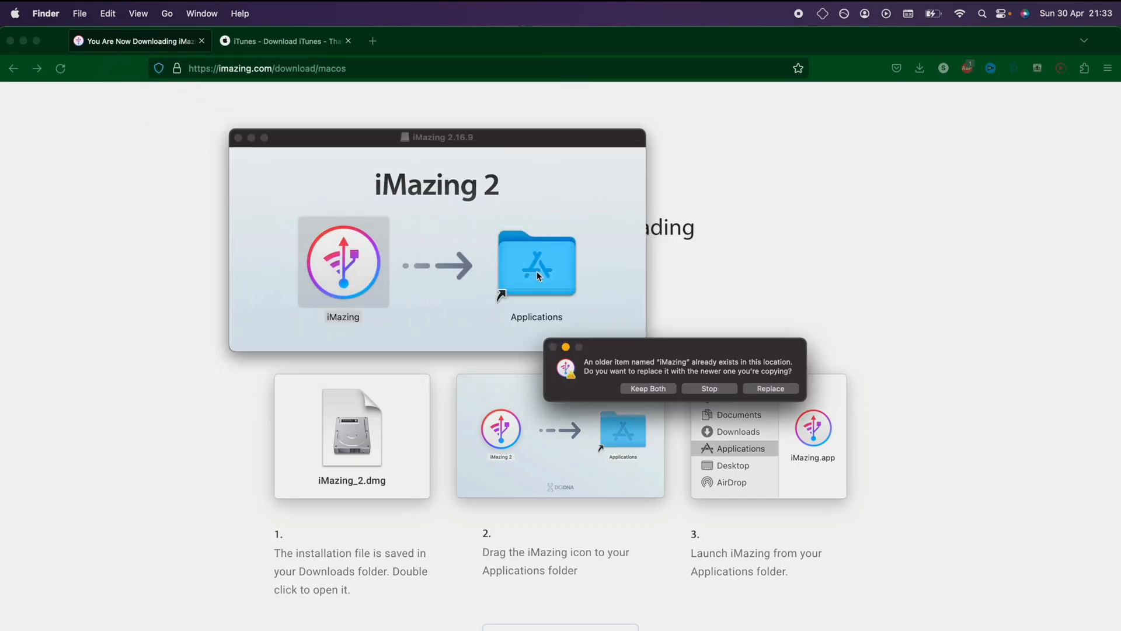
pyautogui.click(771, 389)
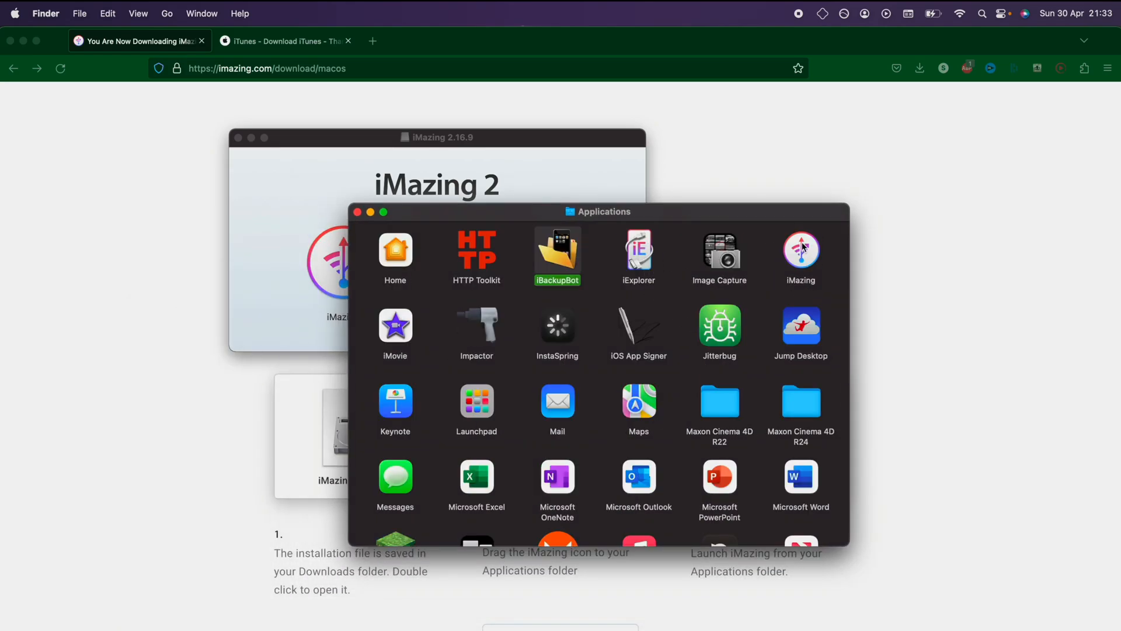
# Launch iMazing from Applications and confirm Open in the downloaded-app warning
pyautogui.doubleClick(801, 250)
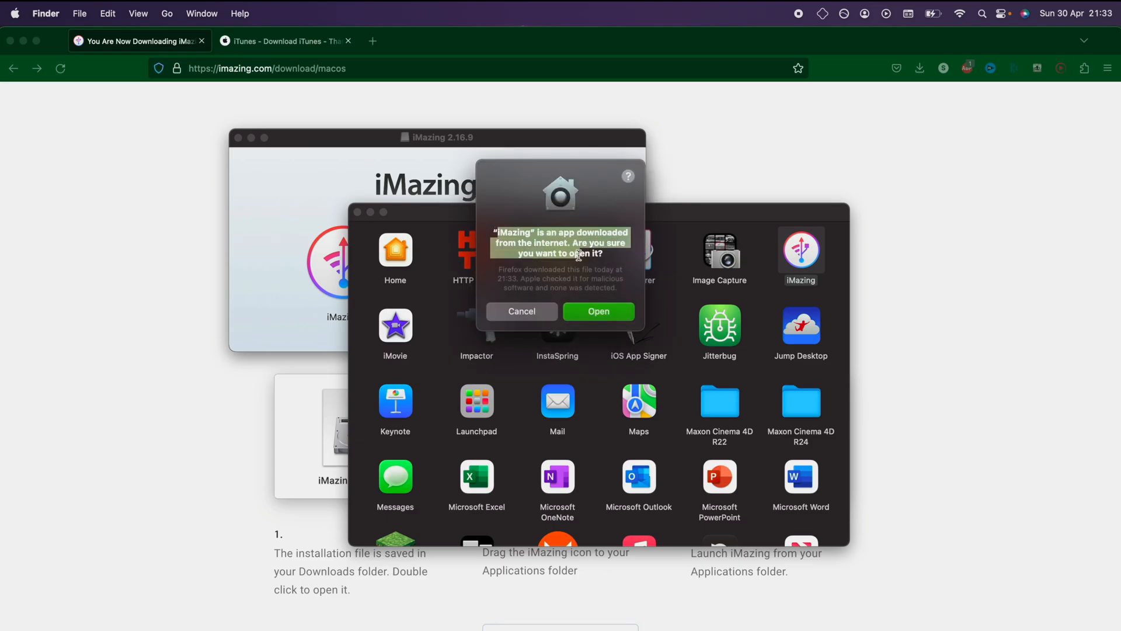
pyautogui.click(599, 310)
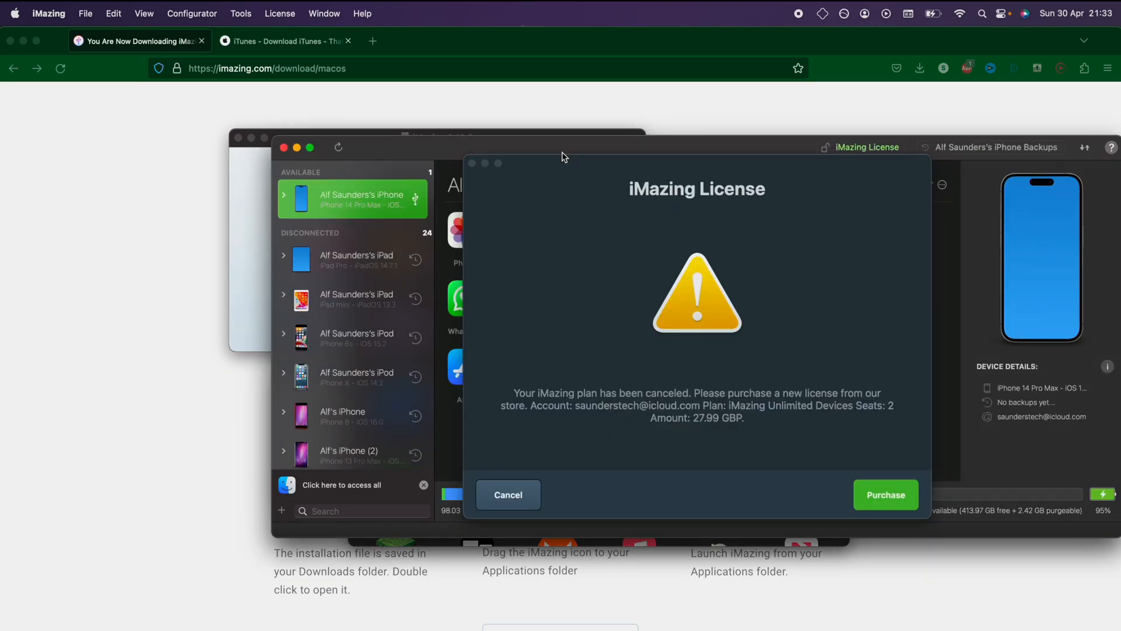
# Cancel the iMazing License dialog to reach the connected iPhone's overview
pyautogui.click(508, 496)
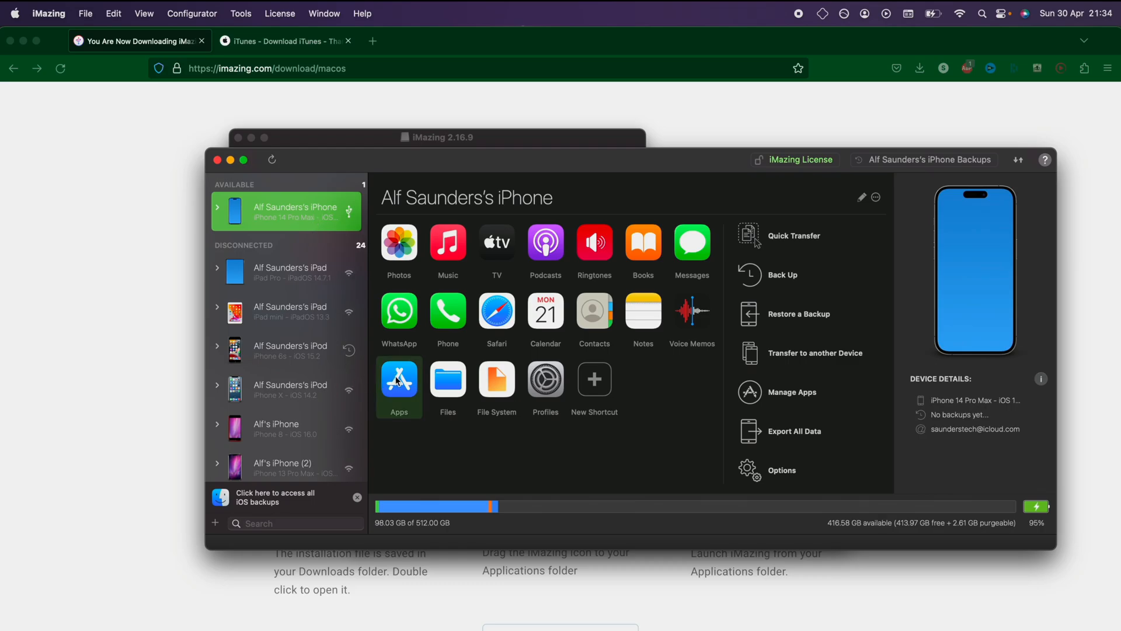
pyautogui.moveTo(444, 432)
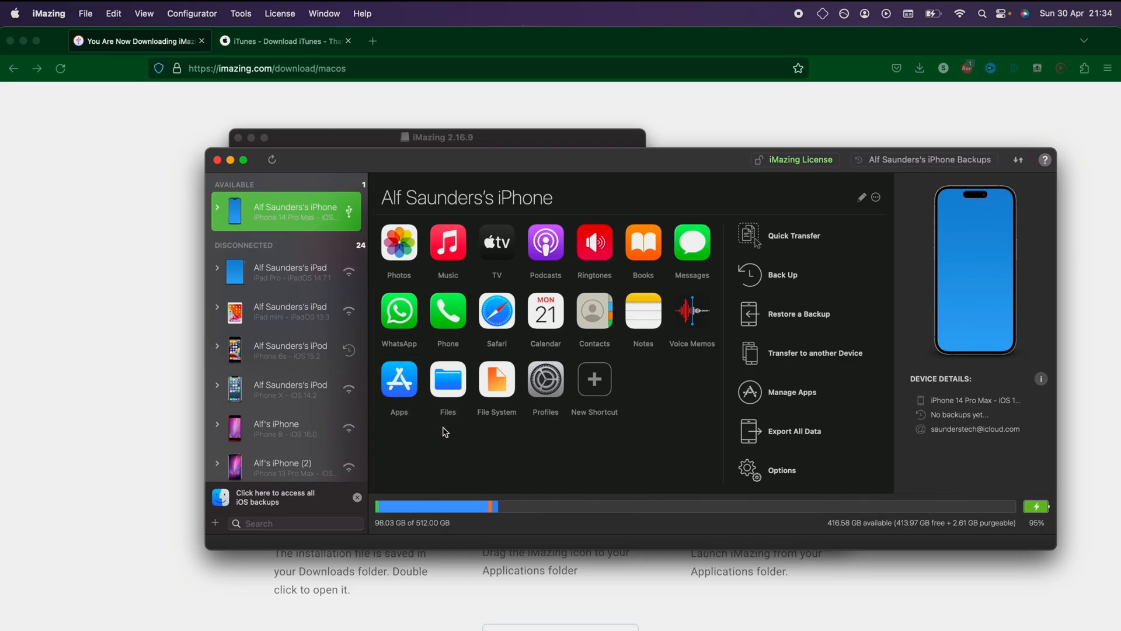
# Browse the iPhone's Apps grid past GarageBand and select Minecraft
pyautogui.click(399, 378)
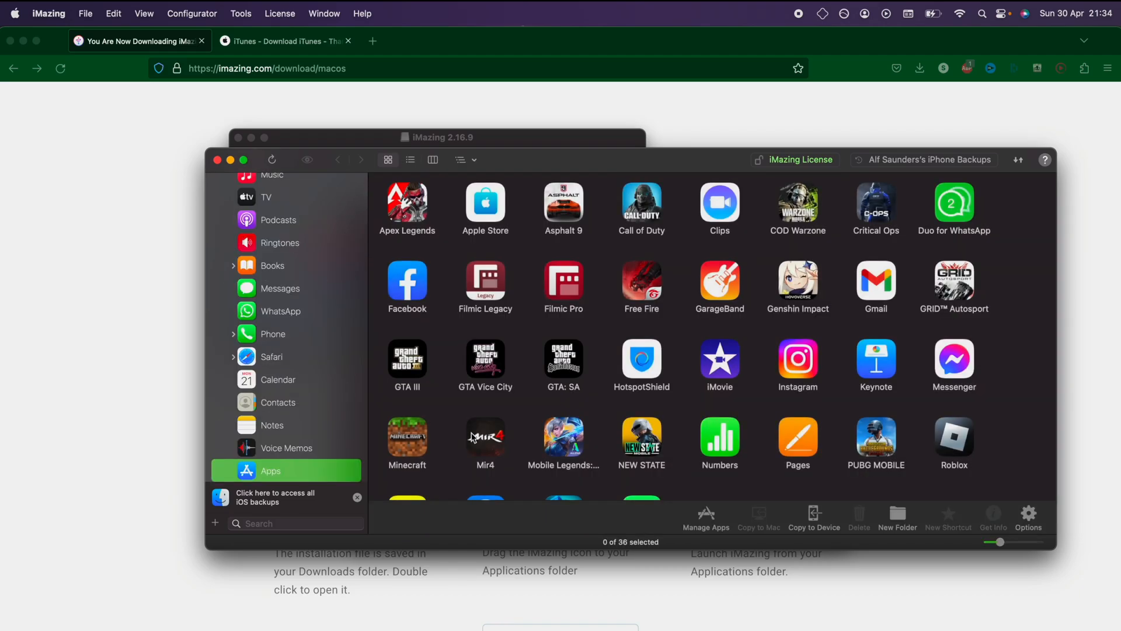
pyautogui.scroll(-3)
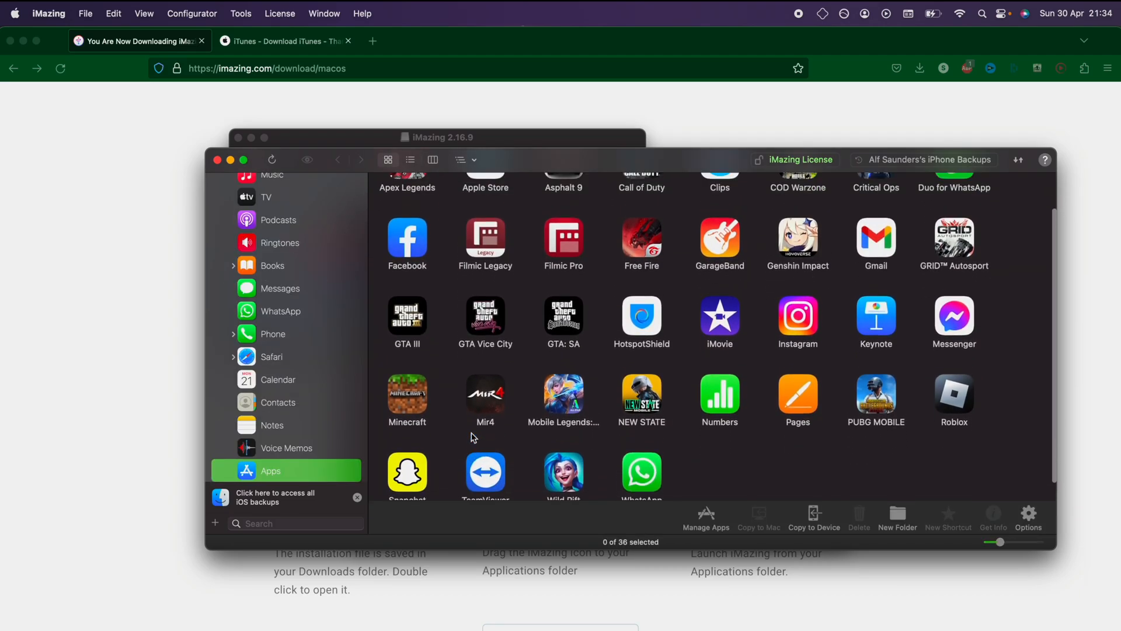
pyautogui.click(564, 203)
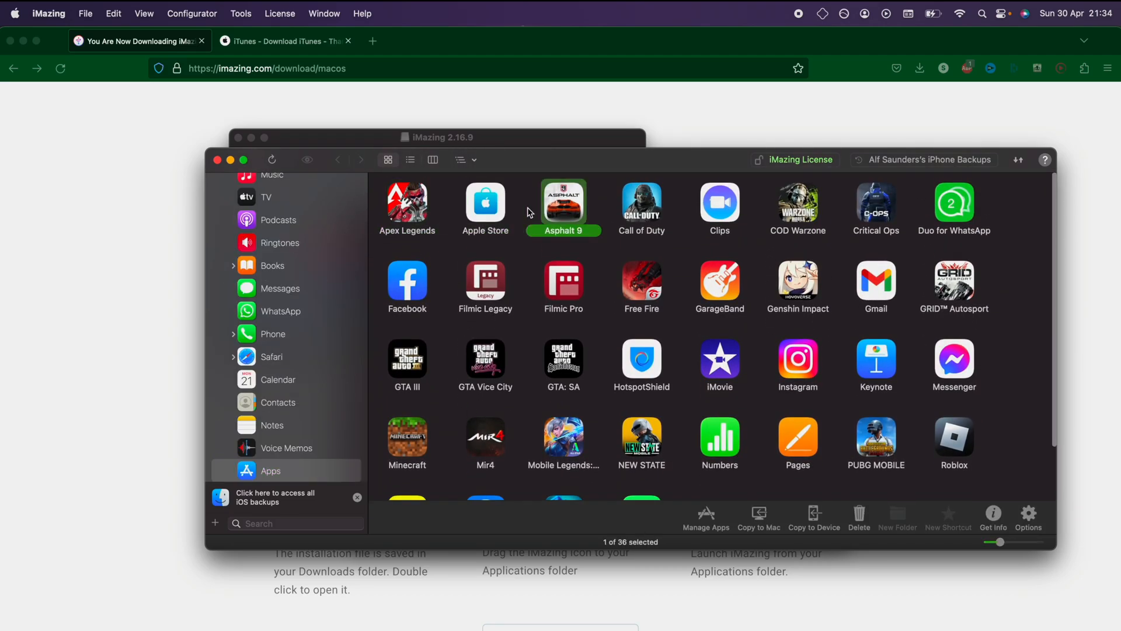
pyautogui.scroll(-3)
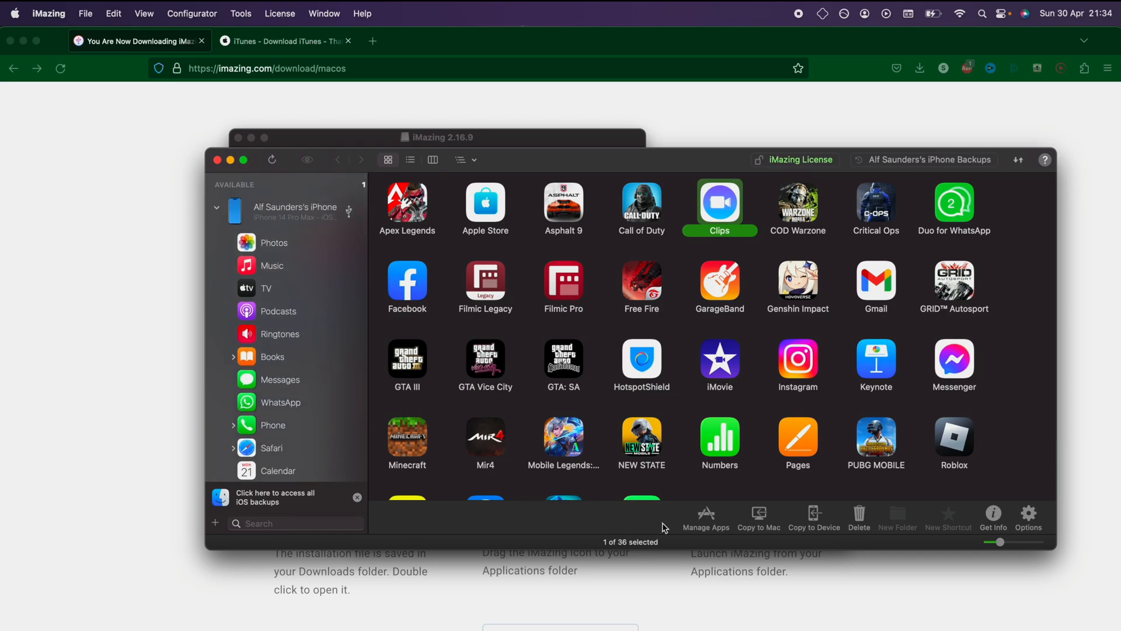
pyautogui.moveTo(697, 521)
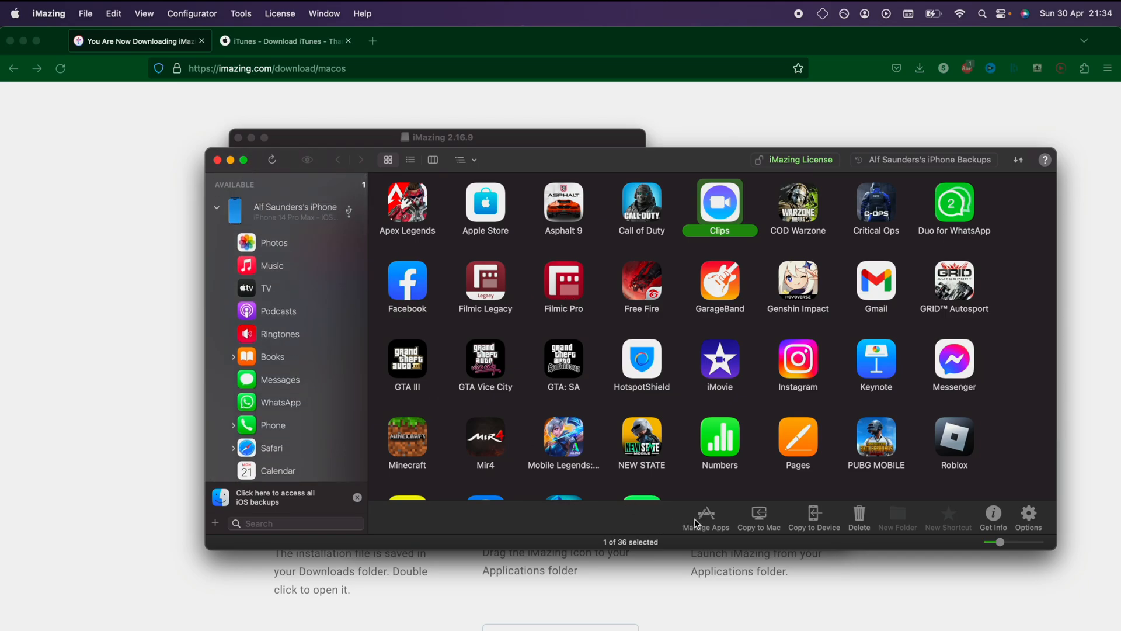
pyautogui.click(719, 281)
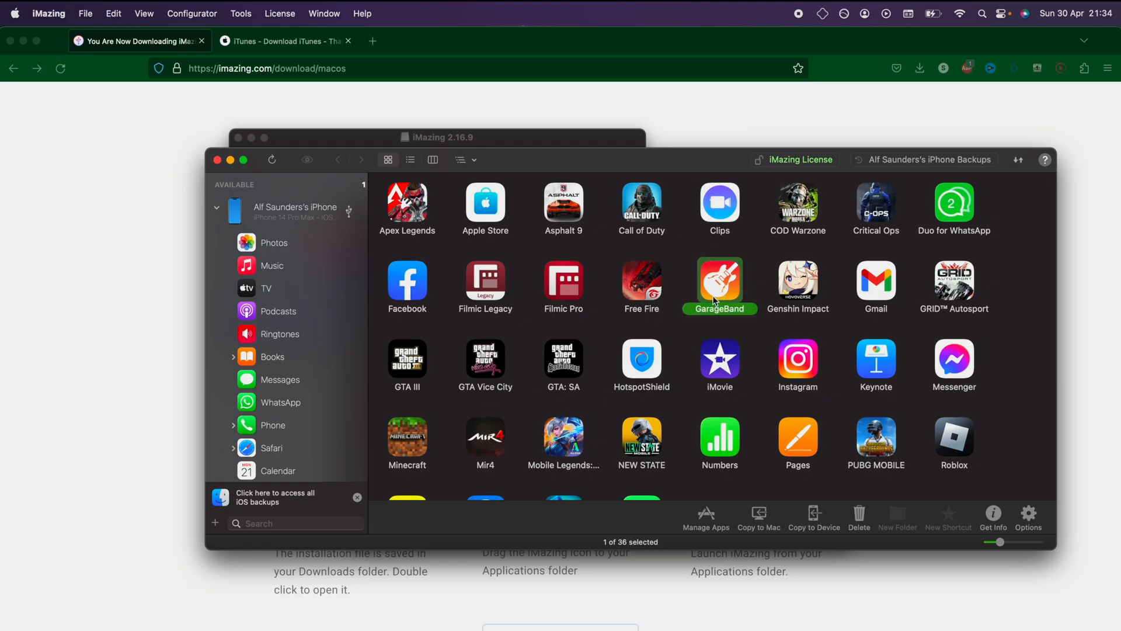
pyautogui.scroll(-3)
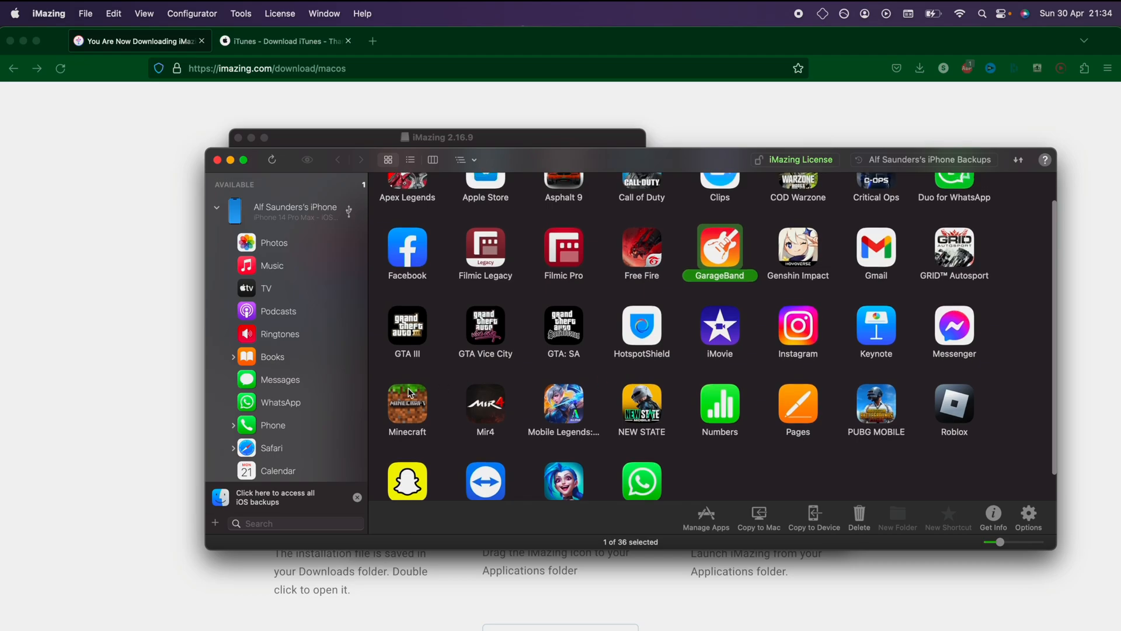
pyautogui.click(406, 404)
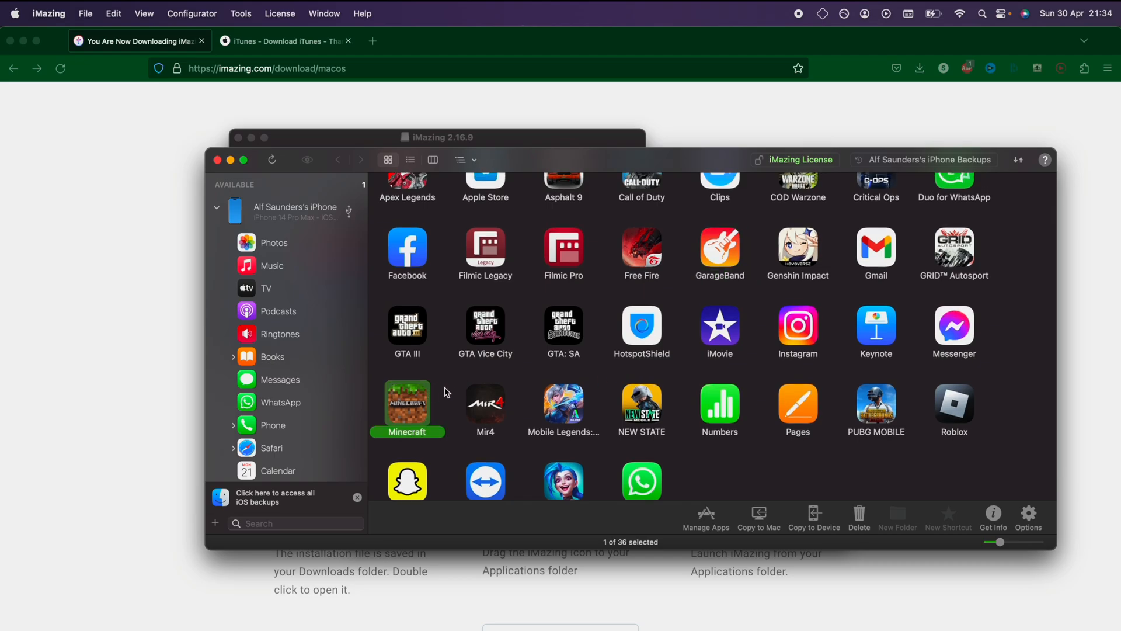
pyautogui.moveTo(658, 456)
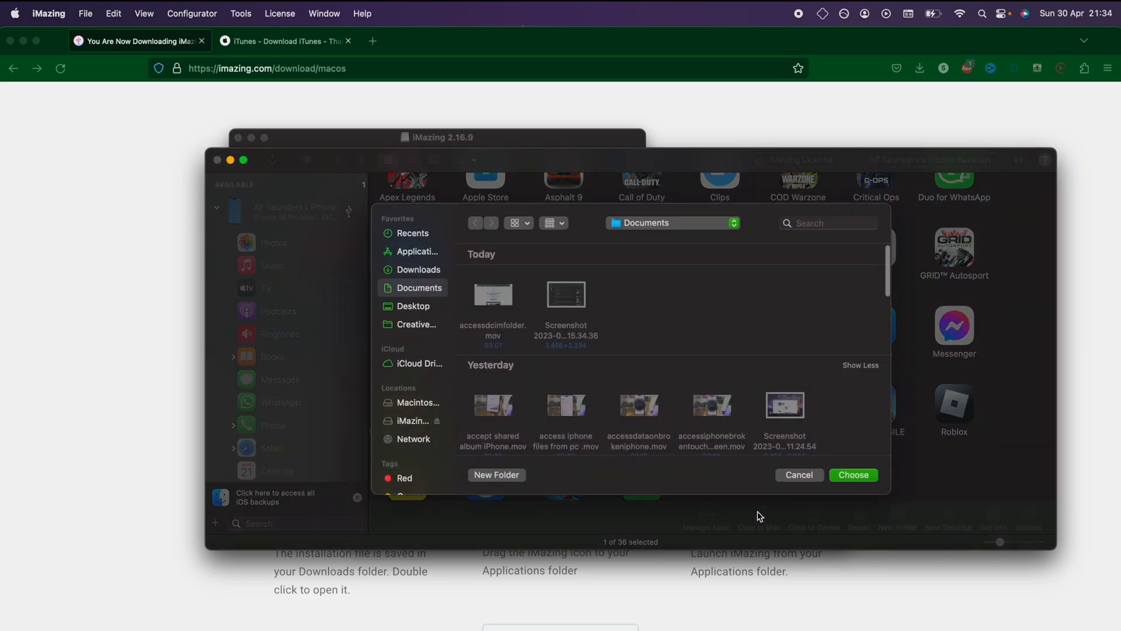
pyautogui.moveTo(442, 298)
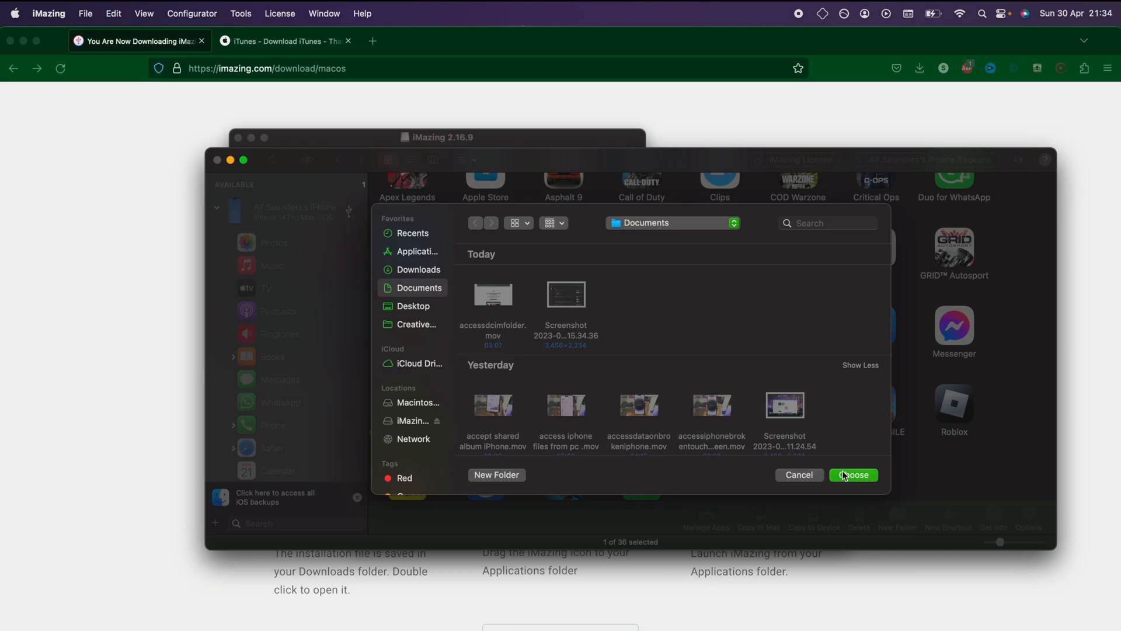
# Copy Minecraft's app data to Mac with Documents chosen as the destination
pyautogui.click(853, 475)
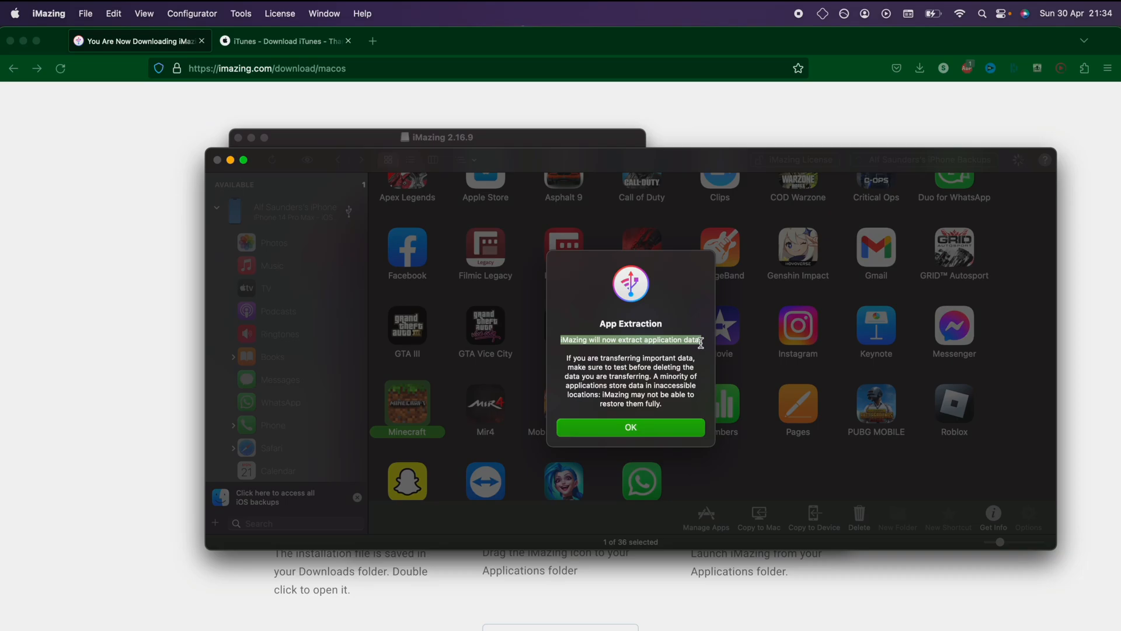
# Confirm the App Extraction notice and Continue the required device backup to start extraction
pyautogui.click(631, 427)
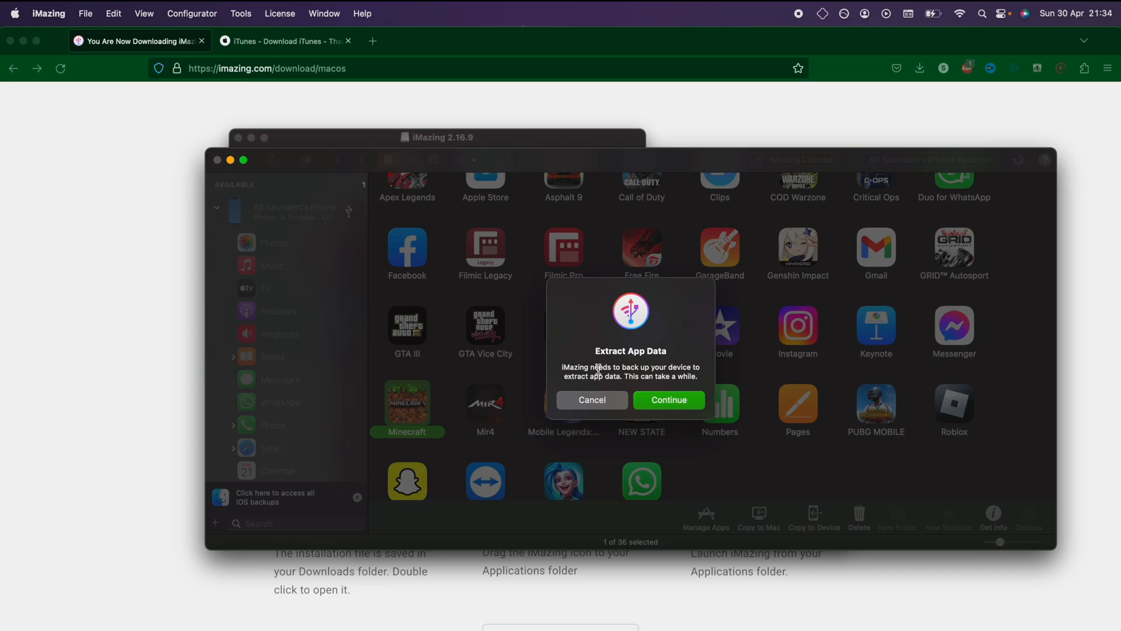
pyautogui.moveTo(702, 376)
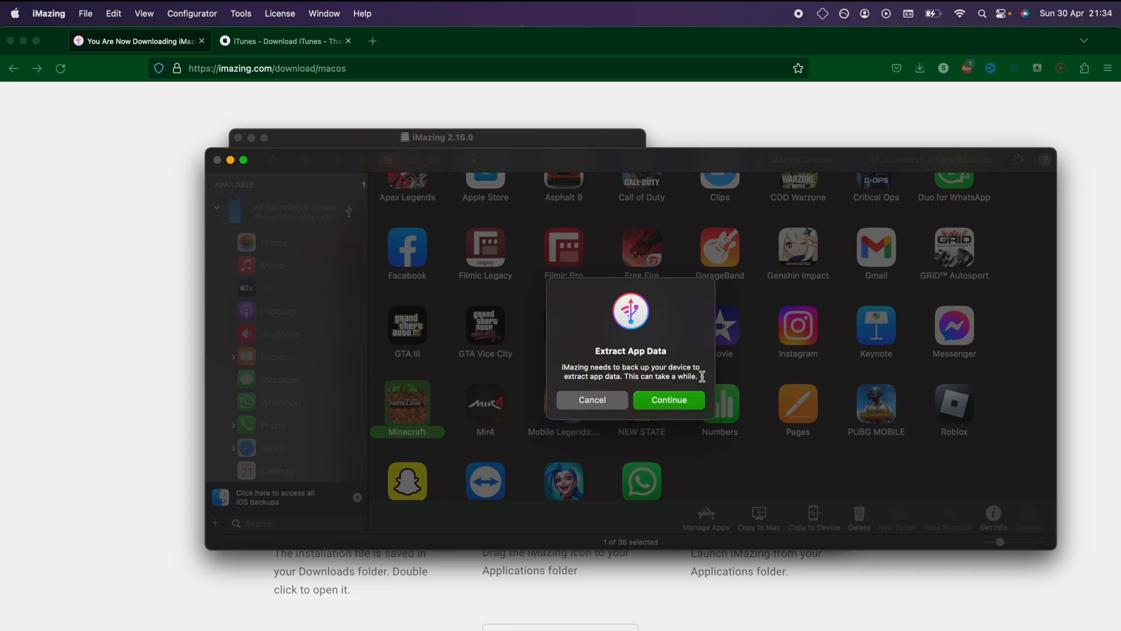
pyautogui.click(668, 399)
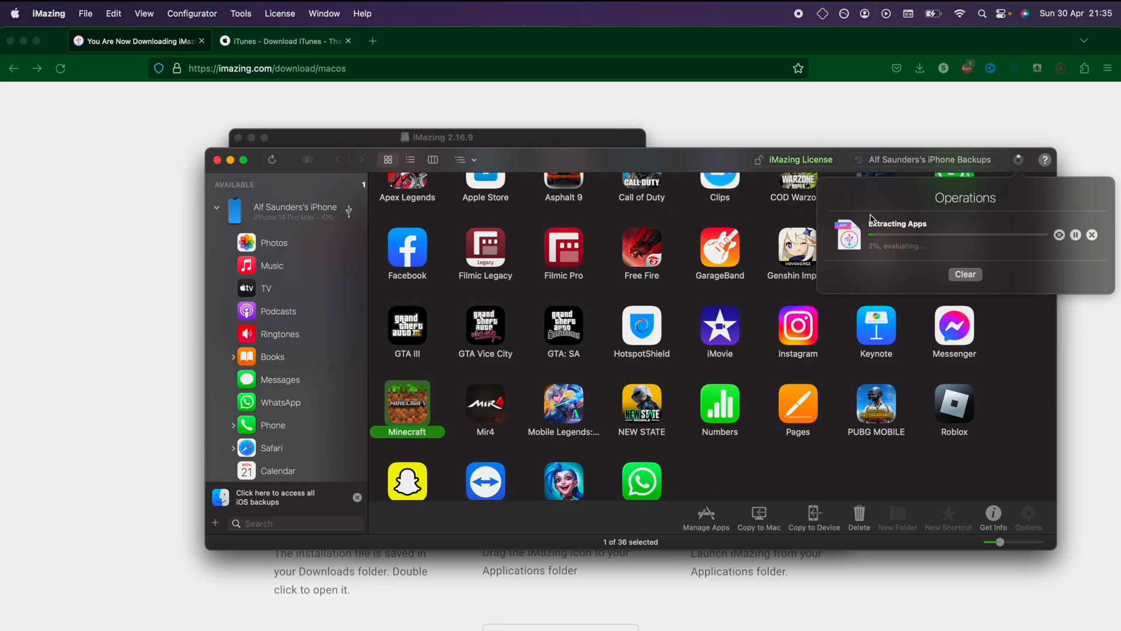
pyautogui.moveTo(891, 239)
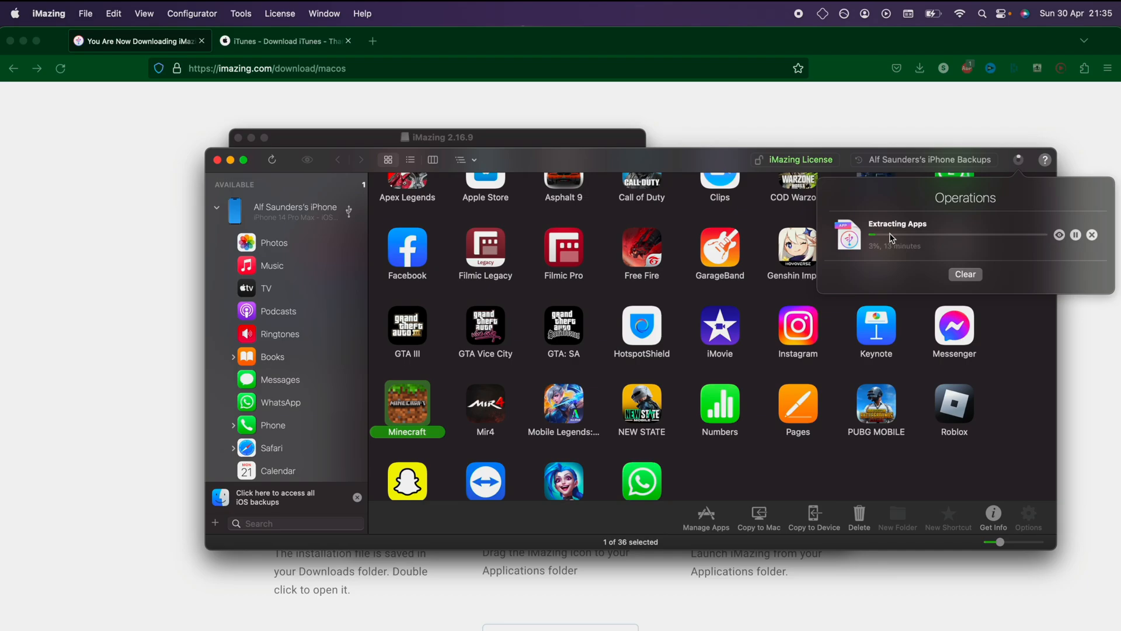
pyautogui.moveTo(850, 322)
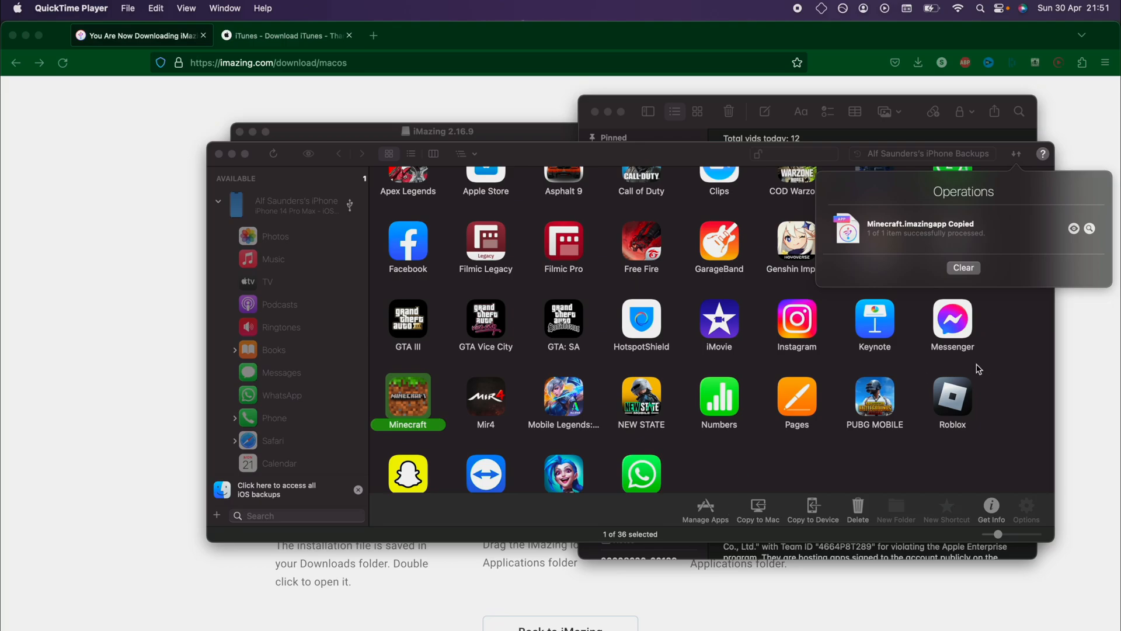
pyautogui.moveTo(908, 235)
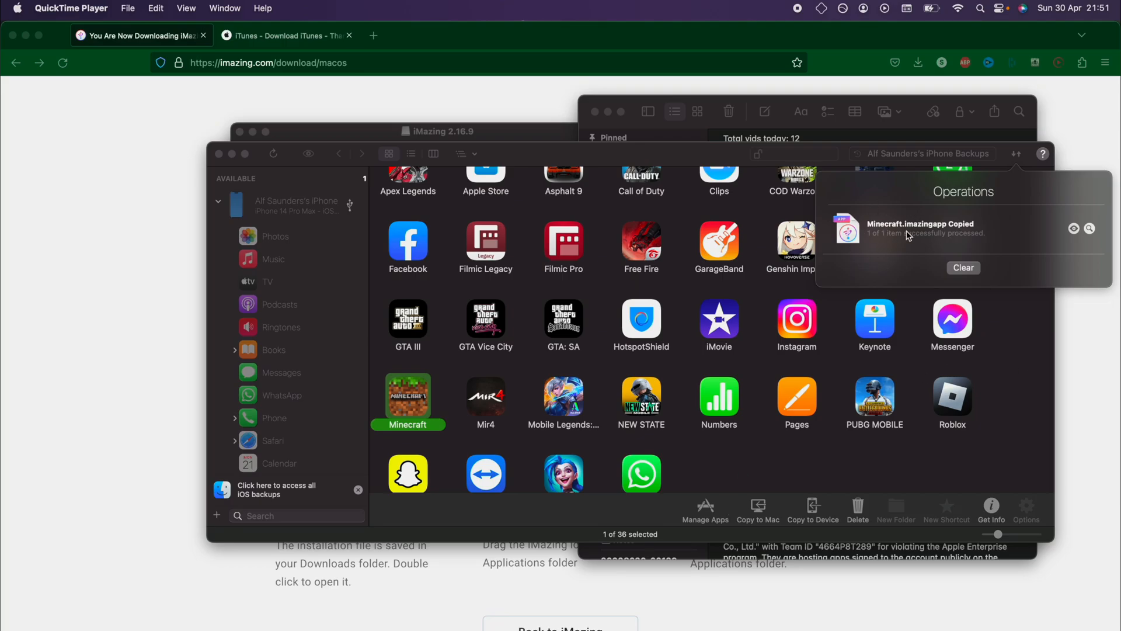
pyautogui.moveTo(1089, 229)
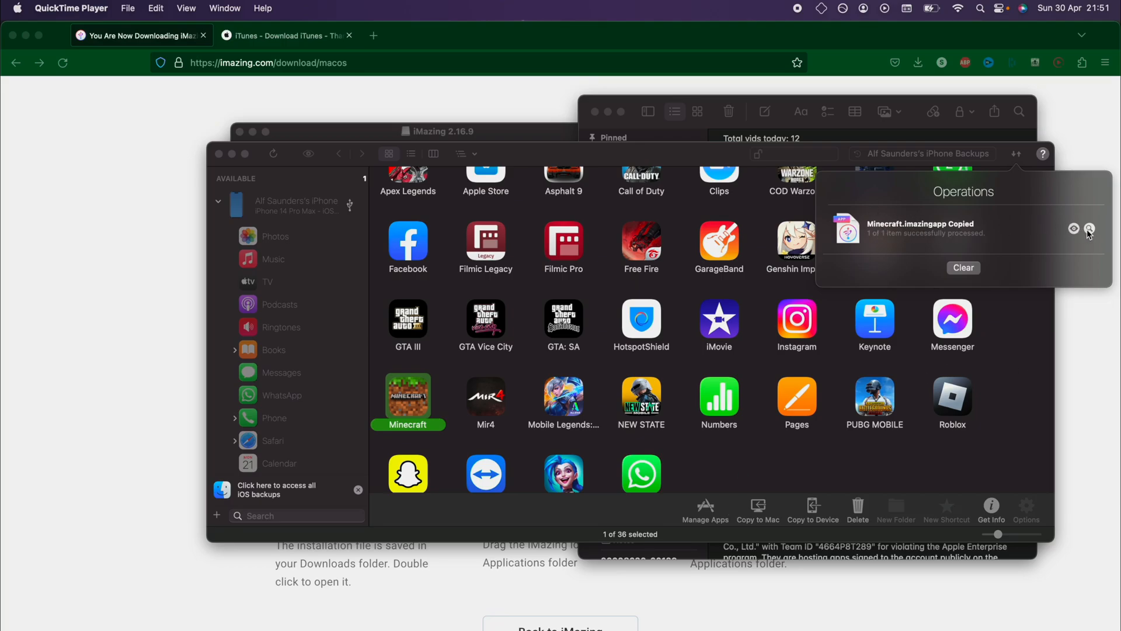
# Show the copied Minecraft.imazingapp in Finder's Documents folder from the Operations list
pyautogui.click(1089, 229)
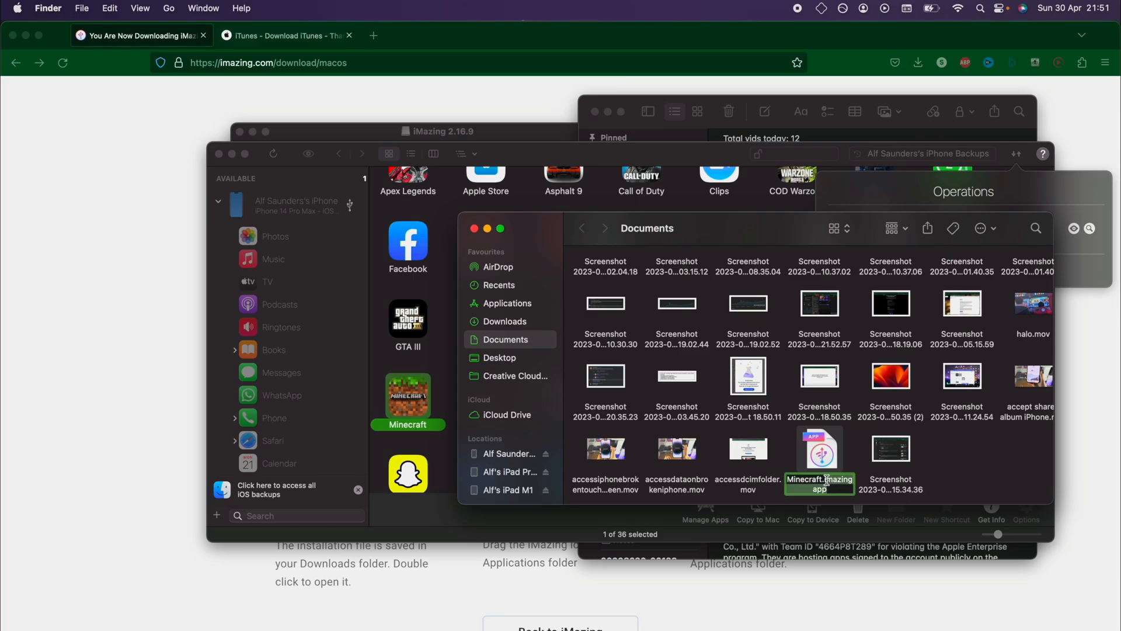
pyautogui.moveTo(844, 515)
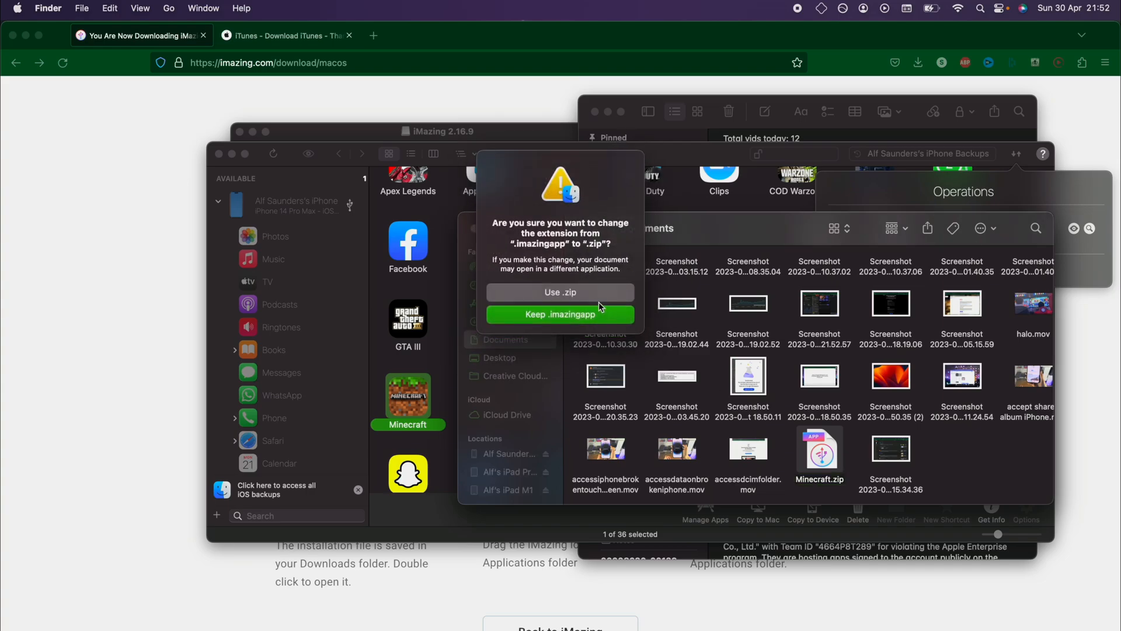
# Confirm the .zip extension, unzip Minecraft.zip, and enter the extracted Minecraft folder
pyautogui.click(561, 292)
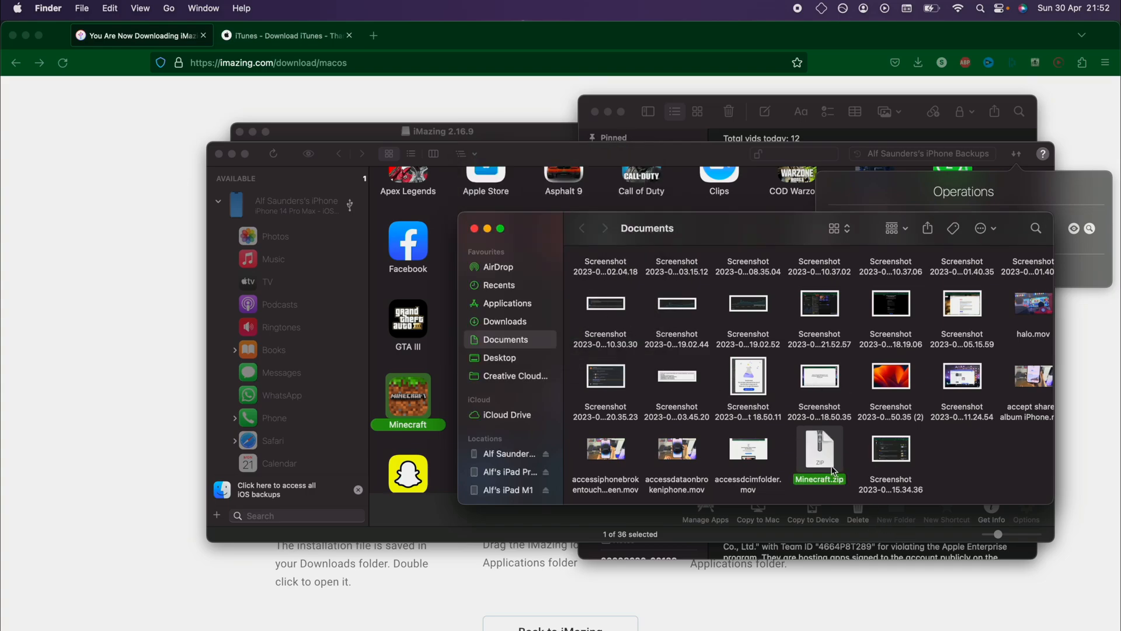
pyautogui.moveTo(823, 465)
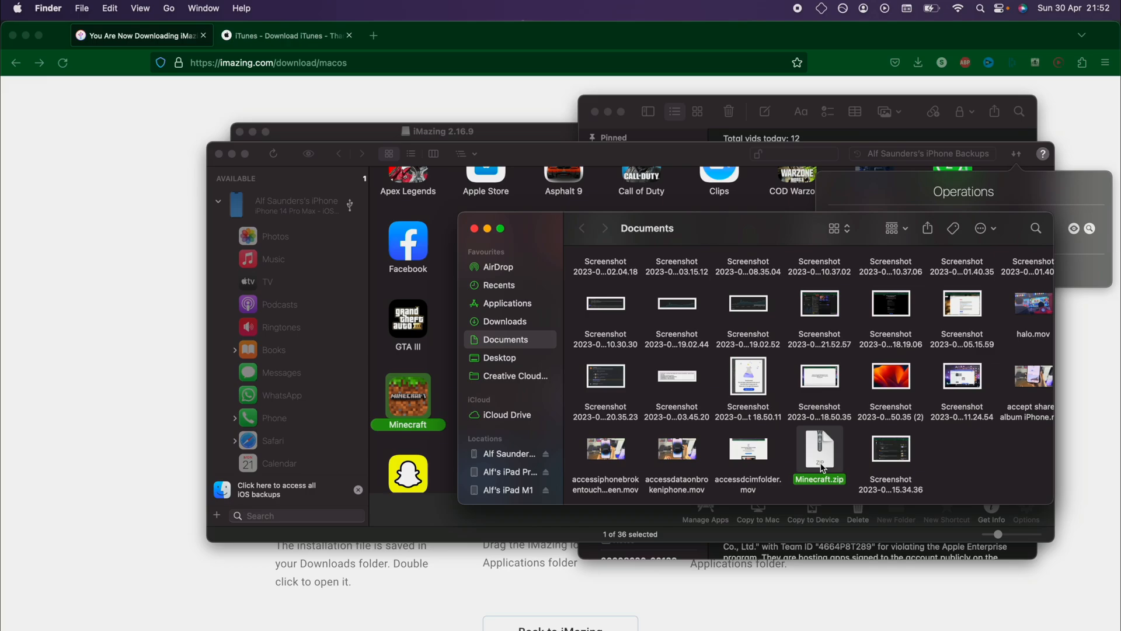
pyautogui.doubleClick(820, 451)
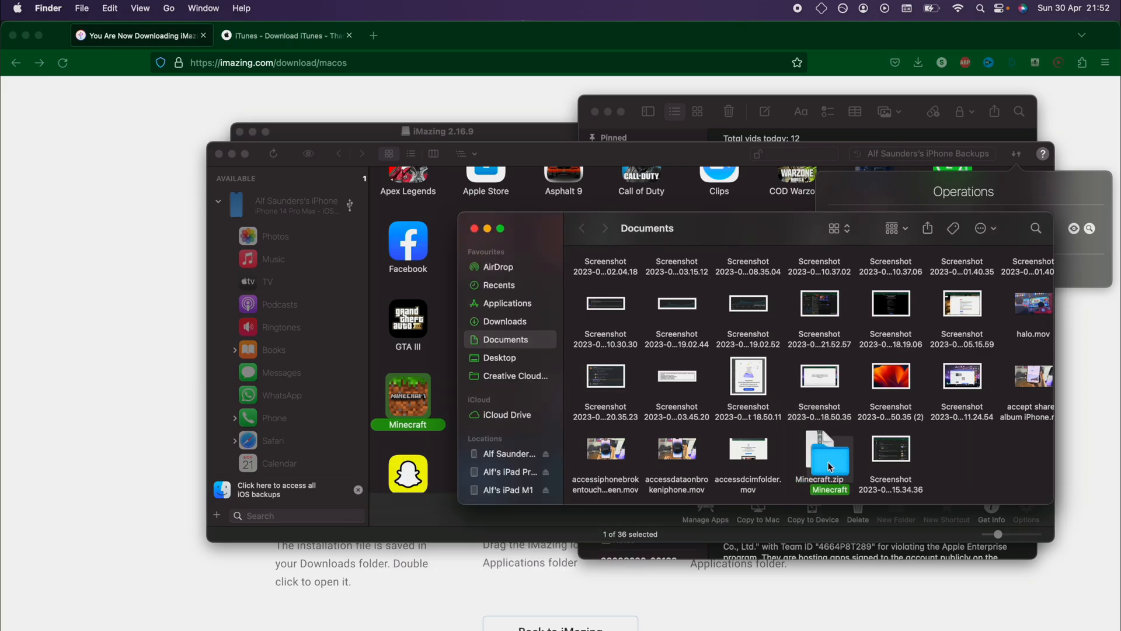
pyautogui.doubleClick(829, 455)
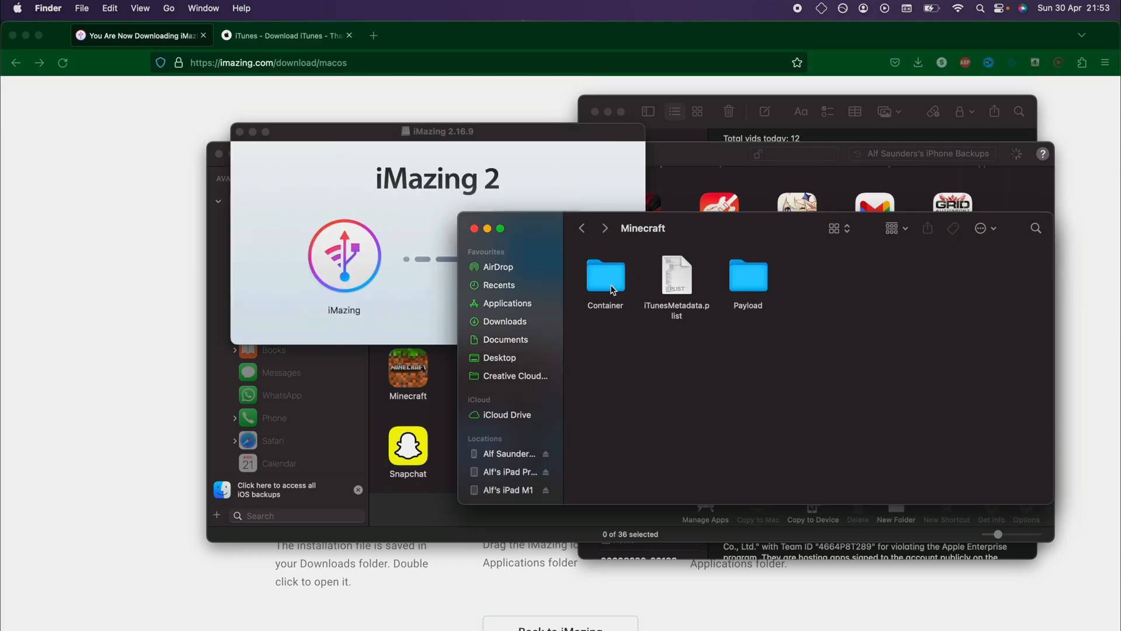
pyautogui.doubleClick(605, 278)
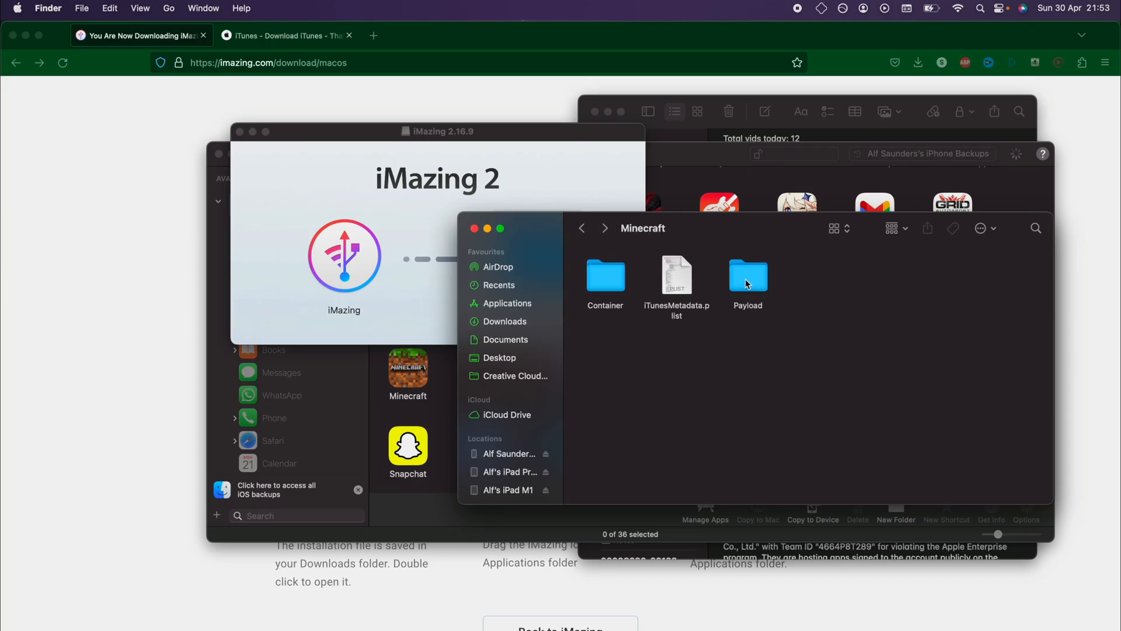
pyautogui.moveTo(766, 294)
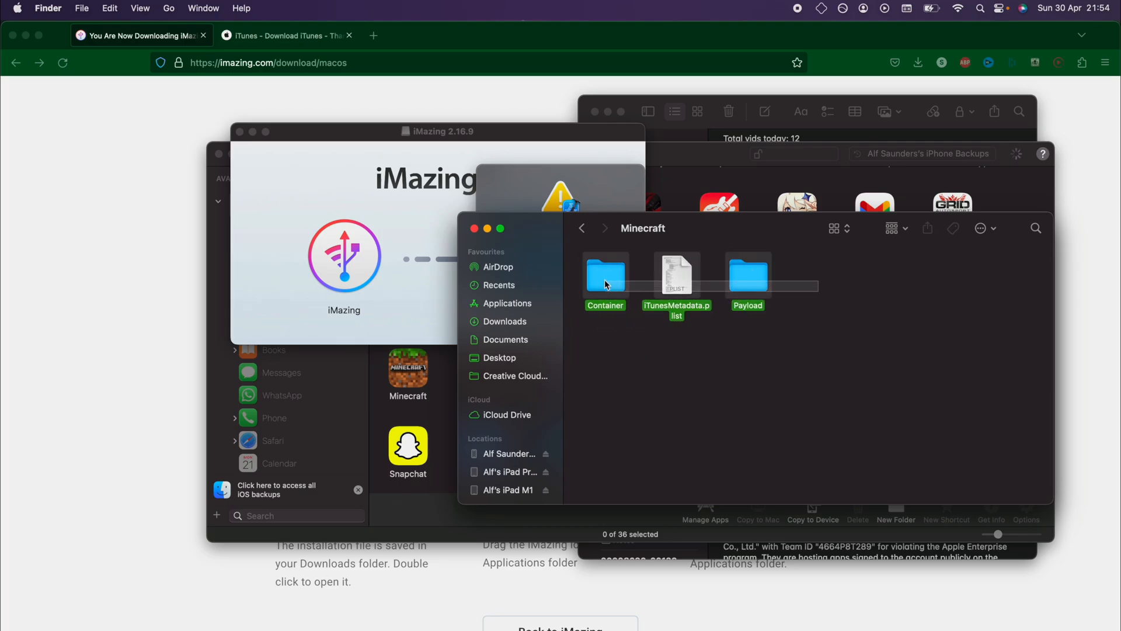
# Compress the three items into Archive.zip and start renaming it to Archive.imazingapp
pyautogui.rightClick(605, 276)
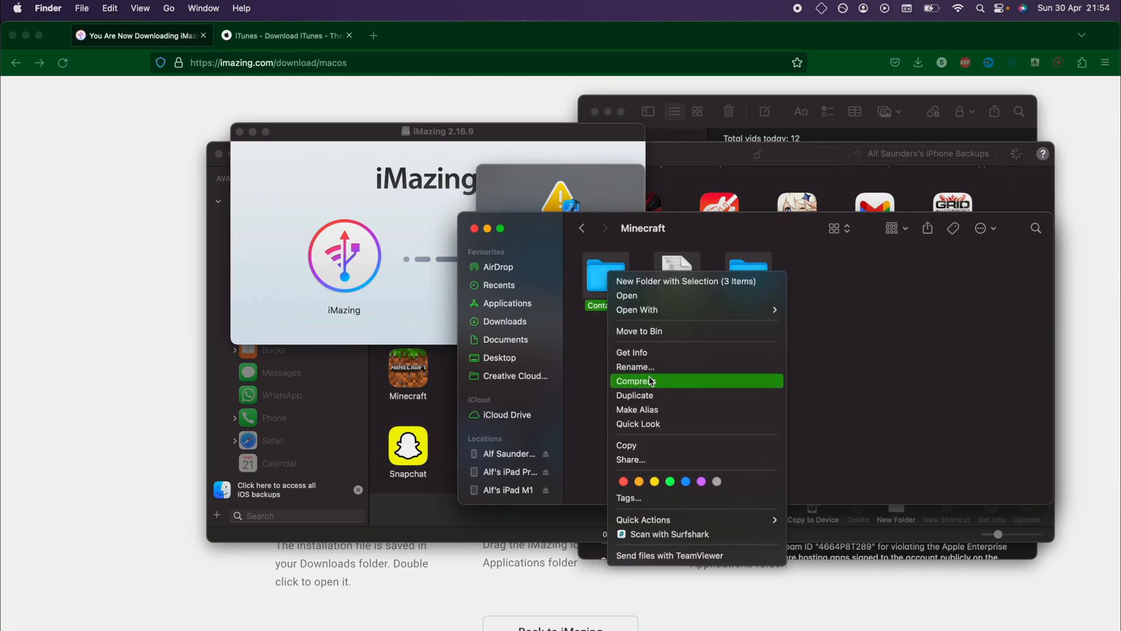
pyautogui.click(650, 380)
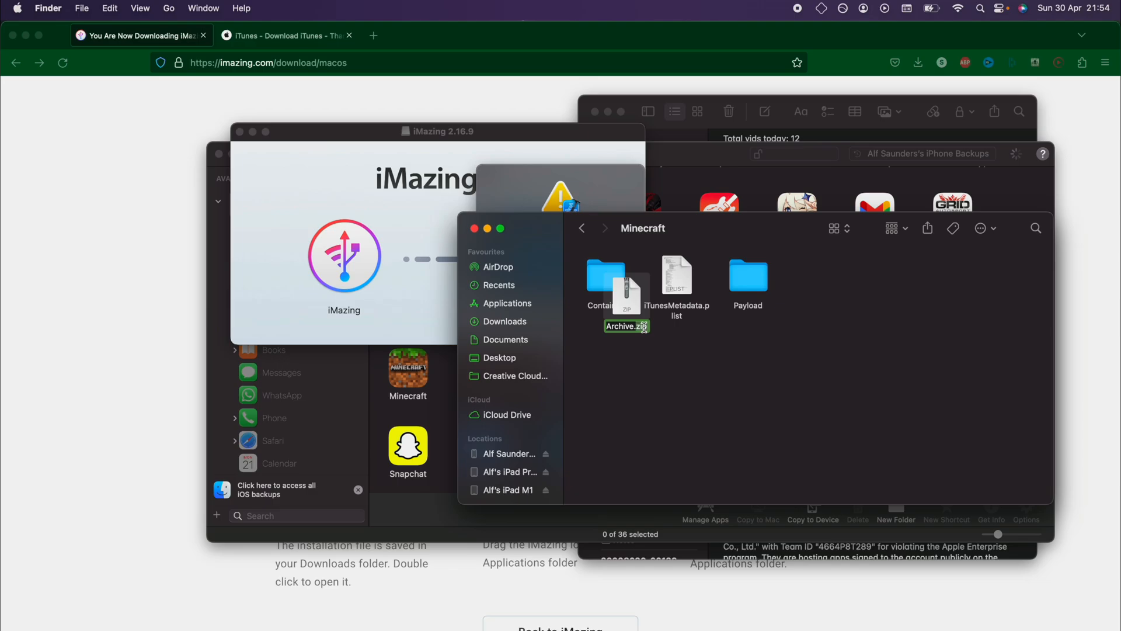
pyautogui.write('Archive.imazi')
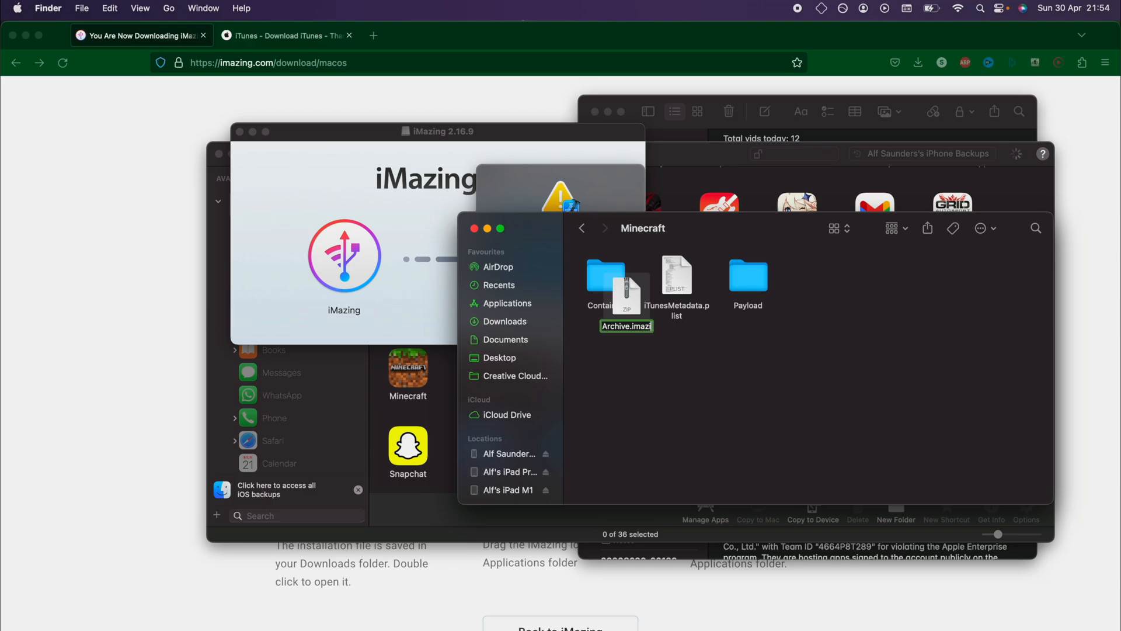